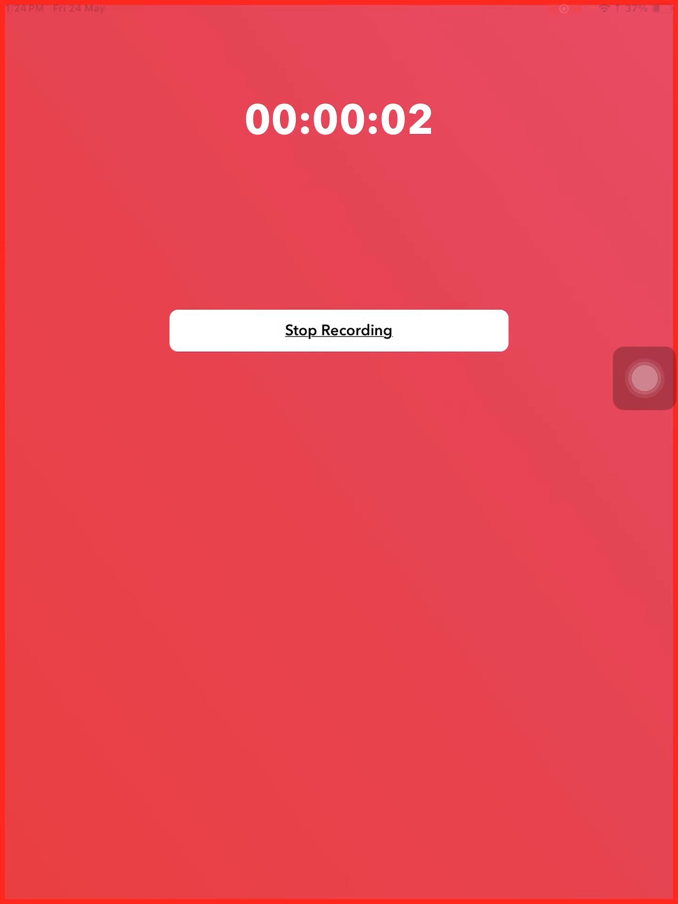
Search Google for 'do not take this quiz' and reach the uQuiz.com result
click(338, 330)
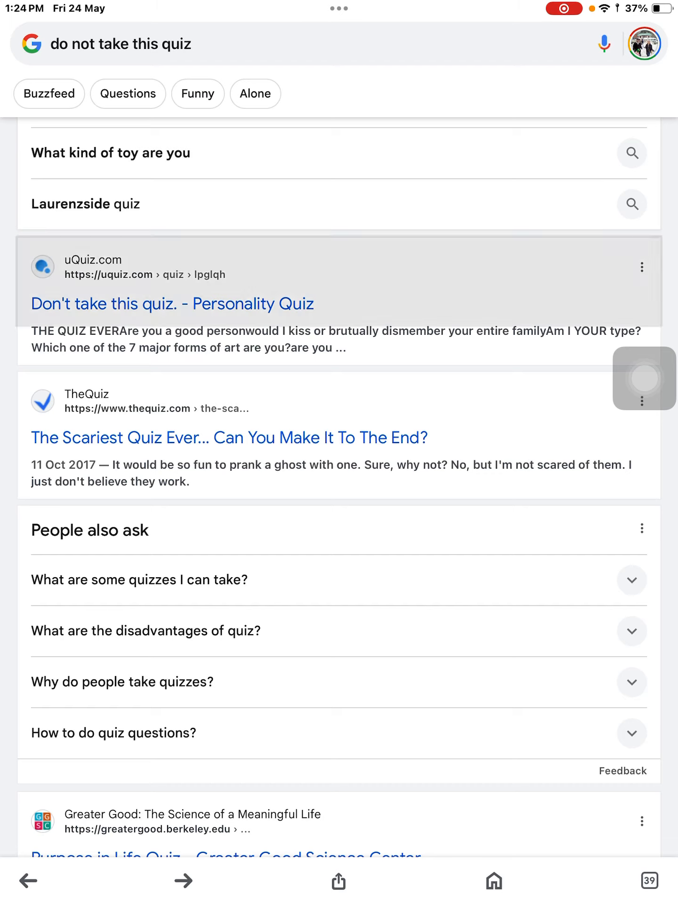
Start the uQuiz 'Don't take this quiz' under the name Raj
click(171, 304)
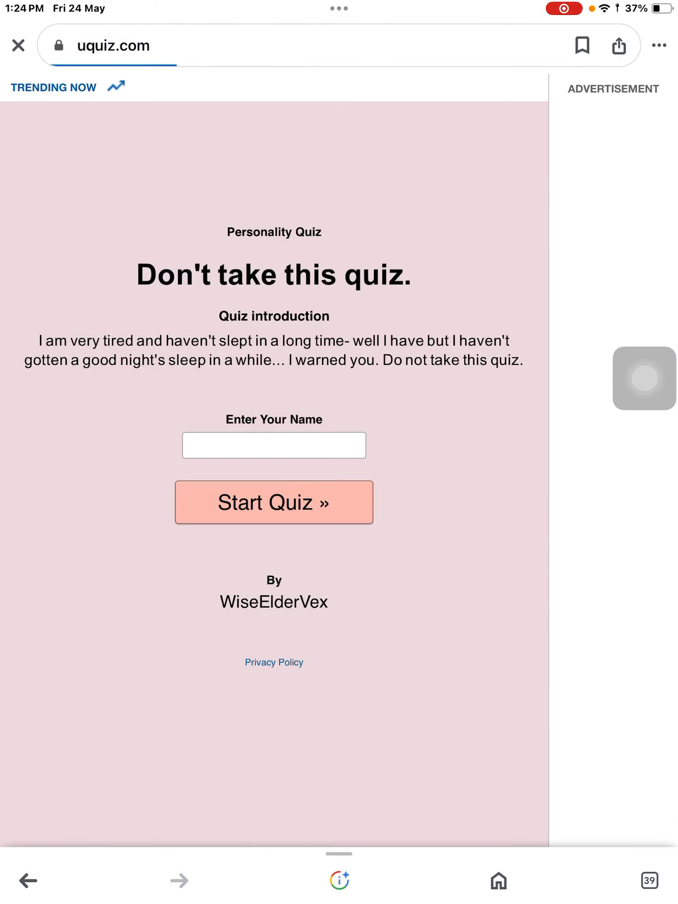
click(274, 445)
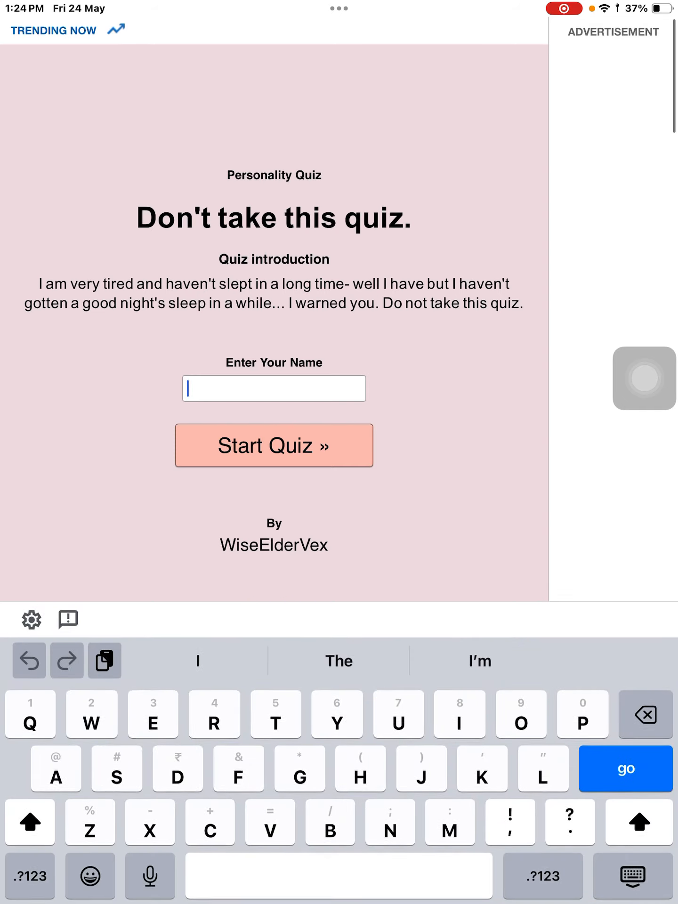
text(Raj)
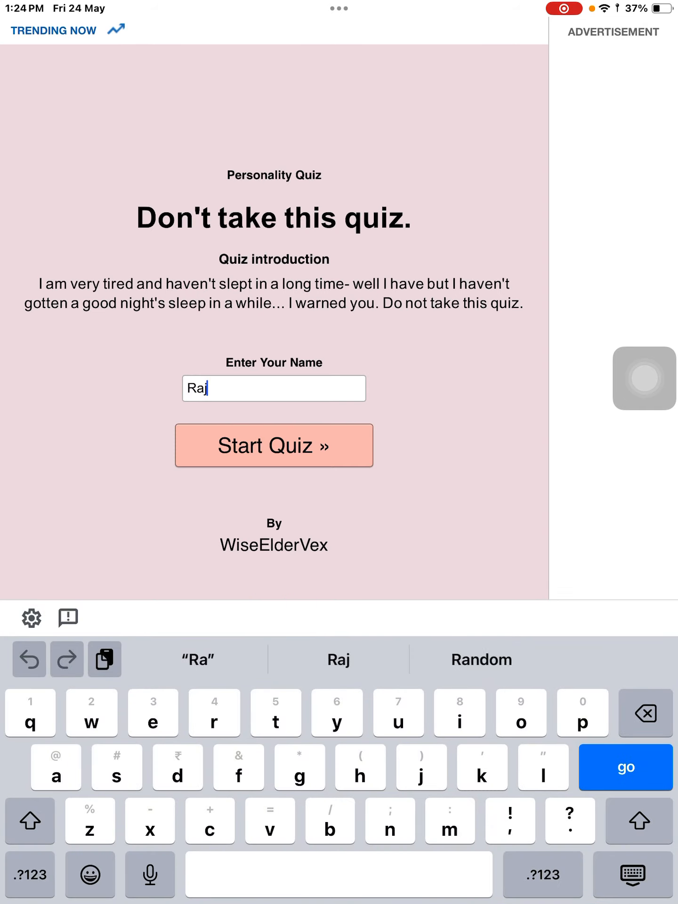
click(274, 445)
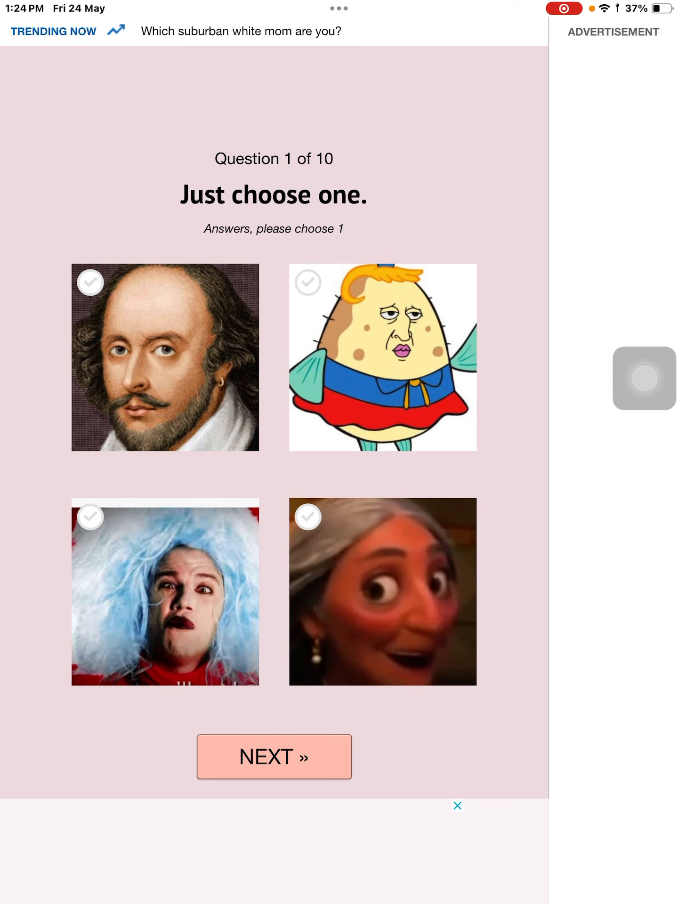
Answer questions 1-3: bottom-right picture, bottom-left picture, then 'I love the pictures, don't be sorry!'
click(381, 597)
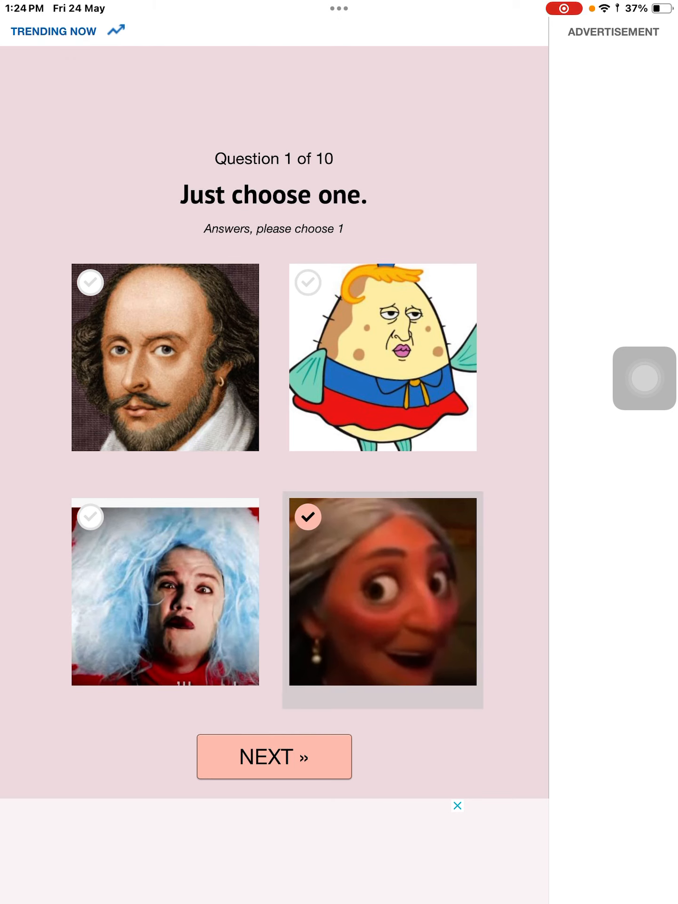
click(274, 756)
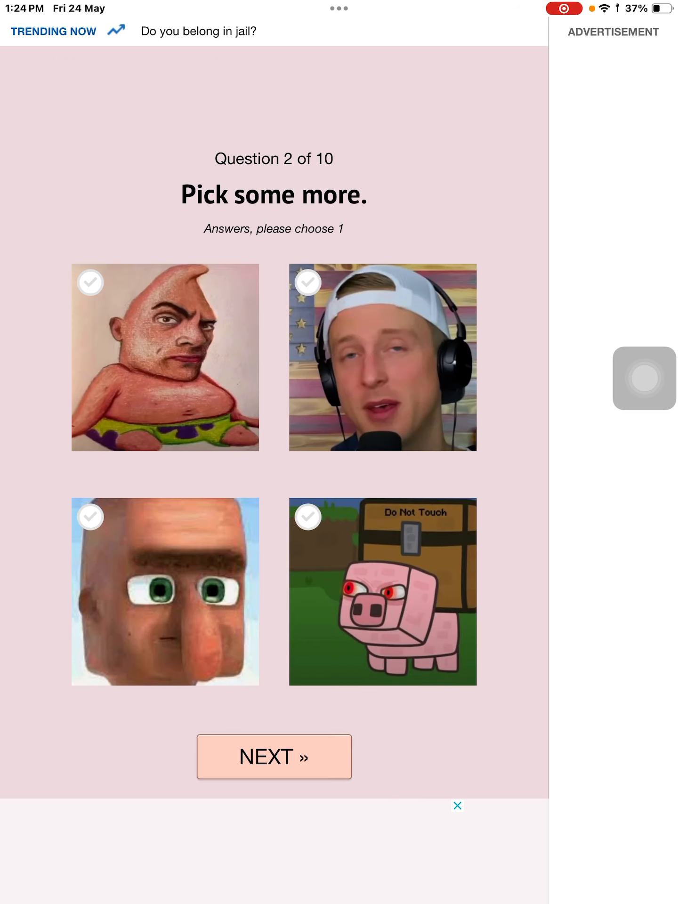
click(165, 593)
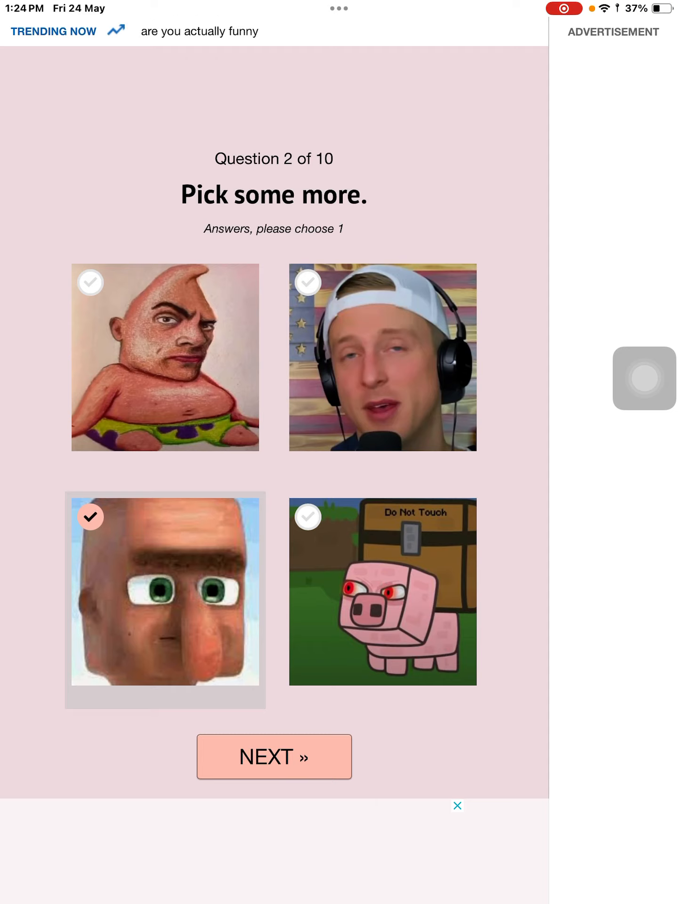
click(274, 756)
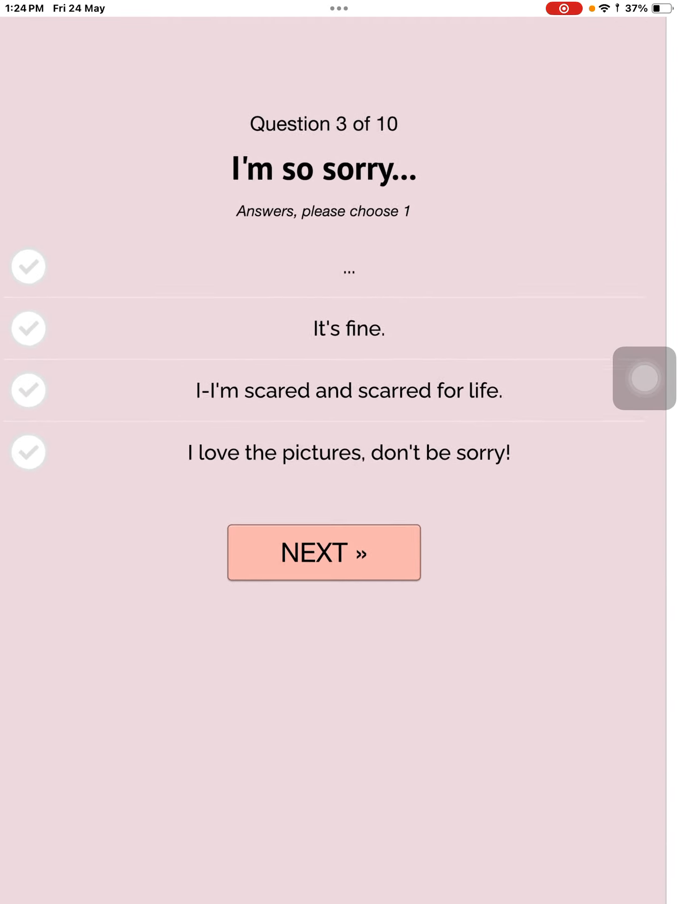
click(348, 452)
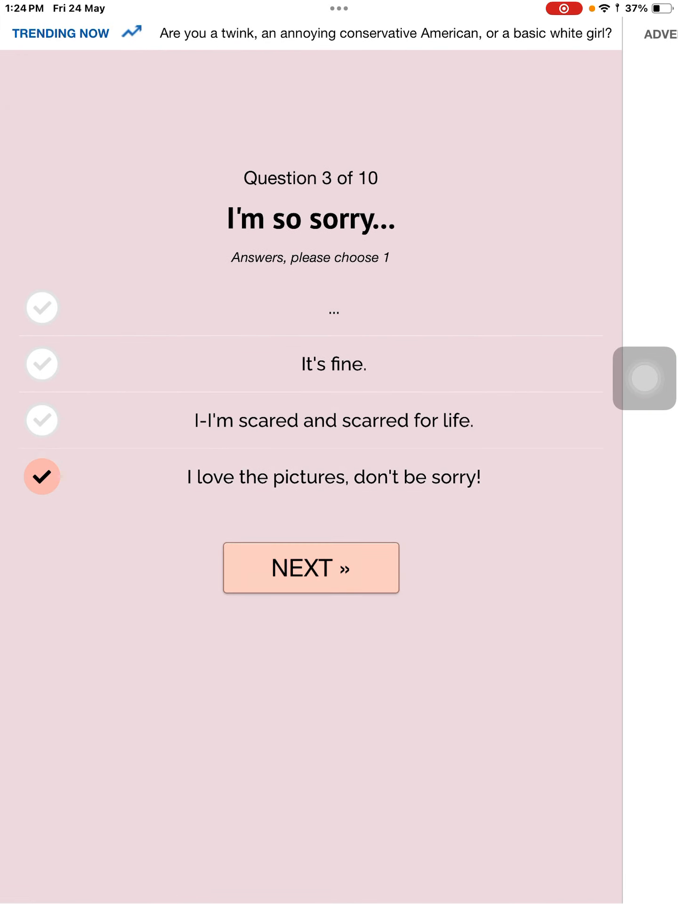
click(309, 566)
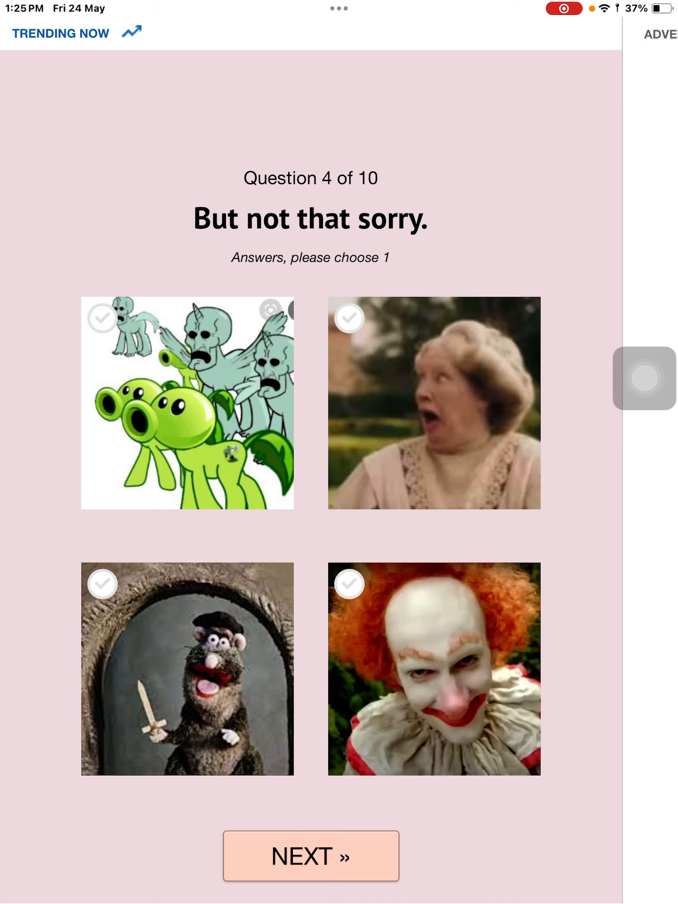
Answer question 4 with the clown picture and submit it
click(432, 667)
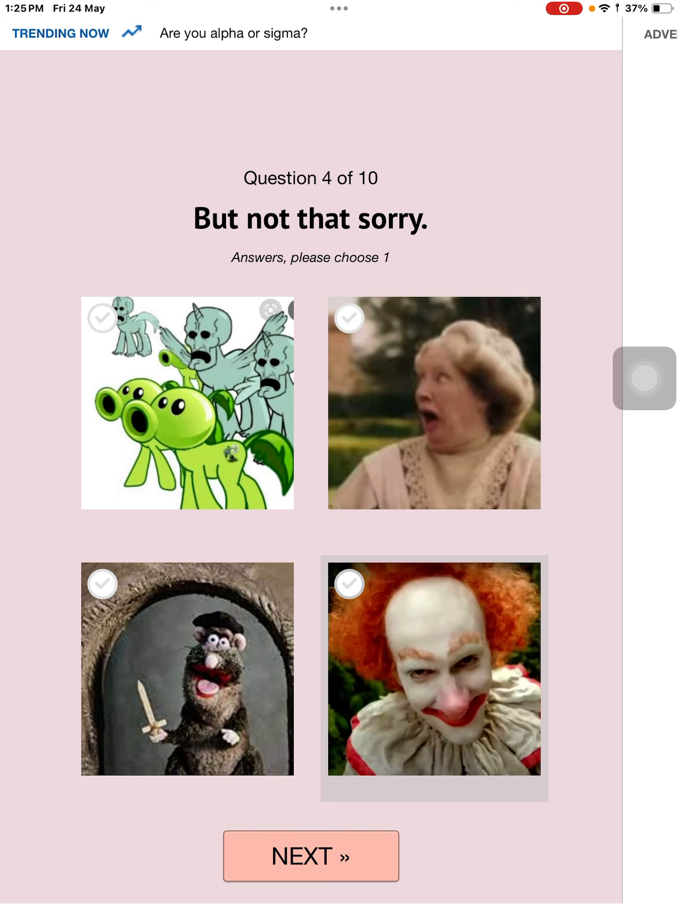
click(310, 855)
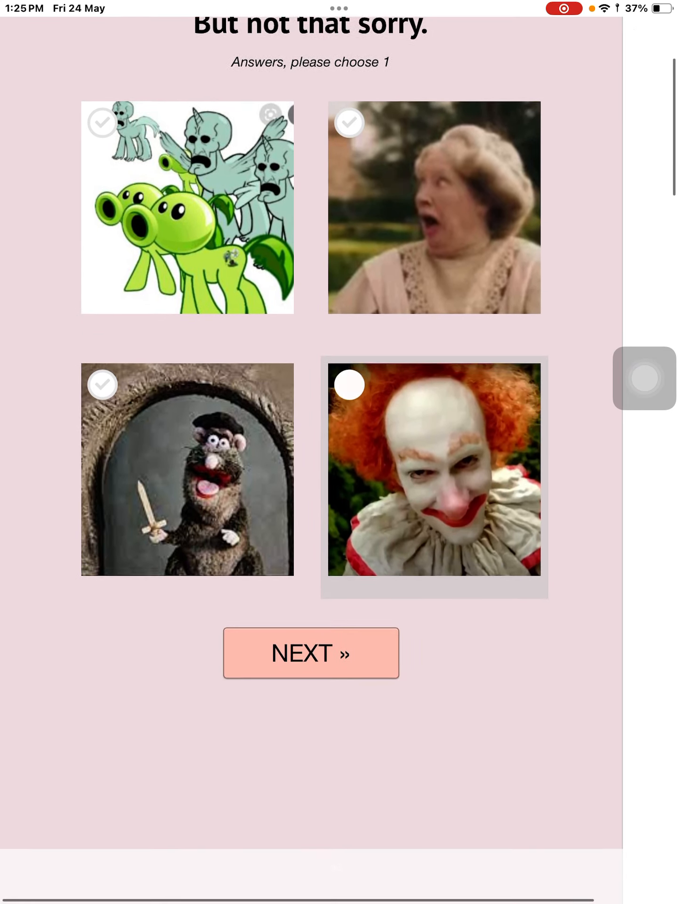
click(433, 469)
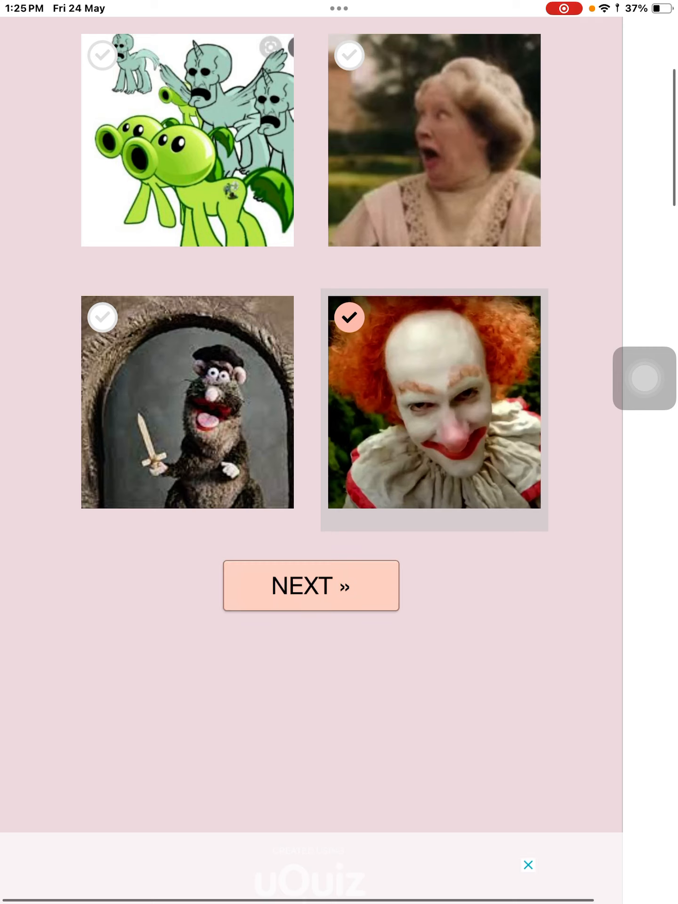
click(310, 584)
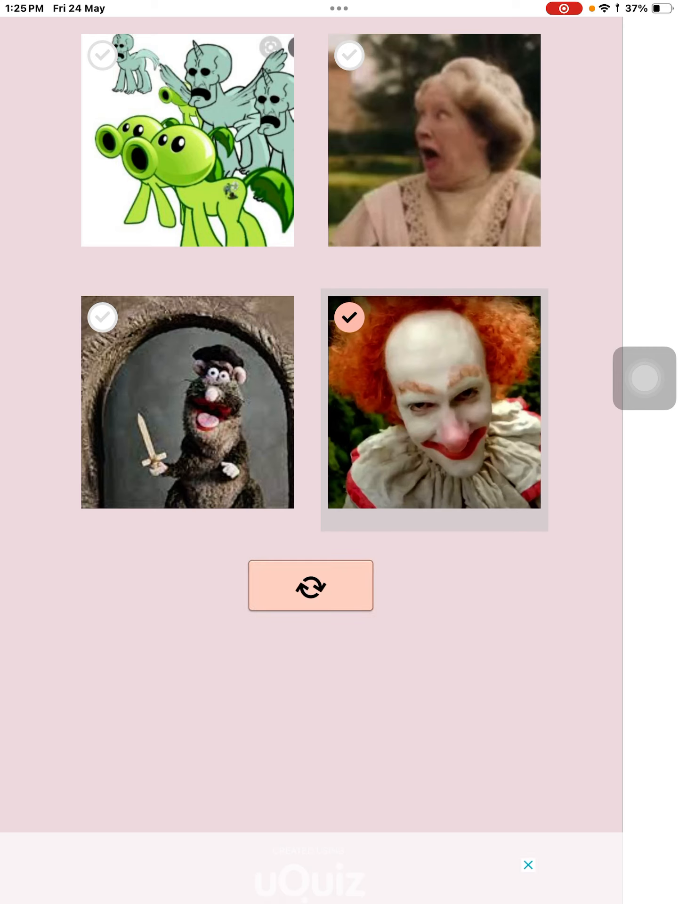
Answer question 5 with 'like this q,yes,raj', submit it, and enter Yes for question 6
click(310, 584)
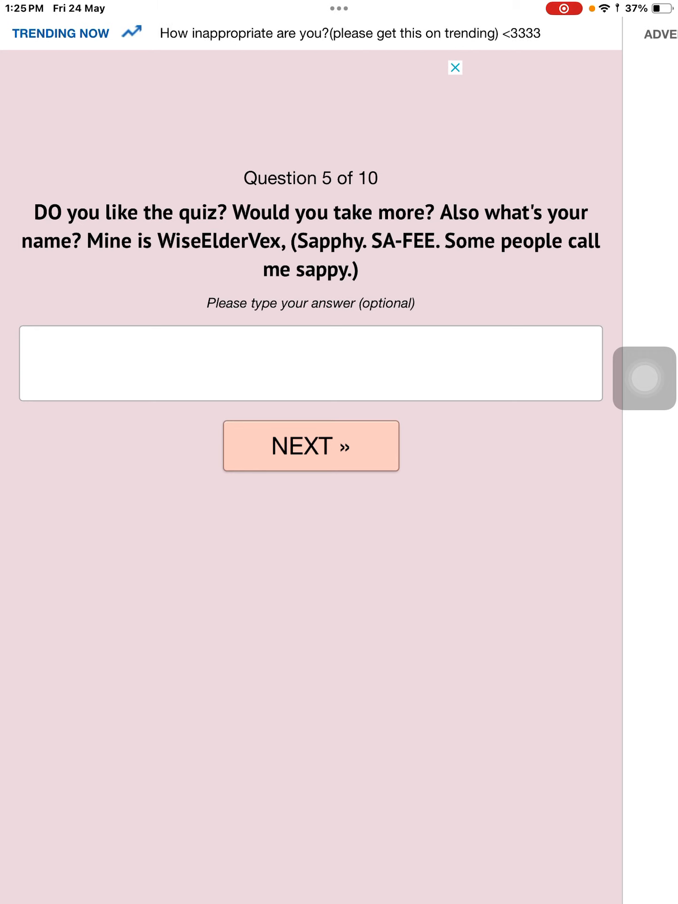
click(311, 364)
text(I)
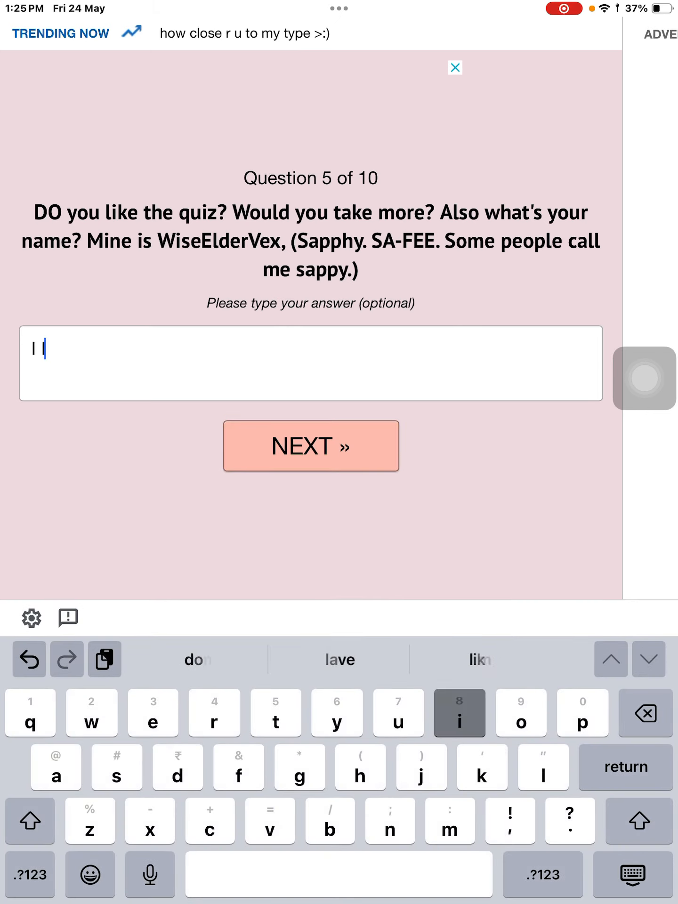
text(like this quiz)
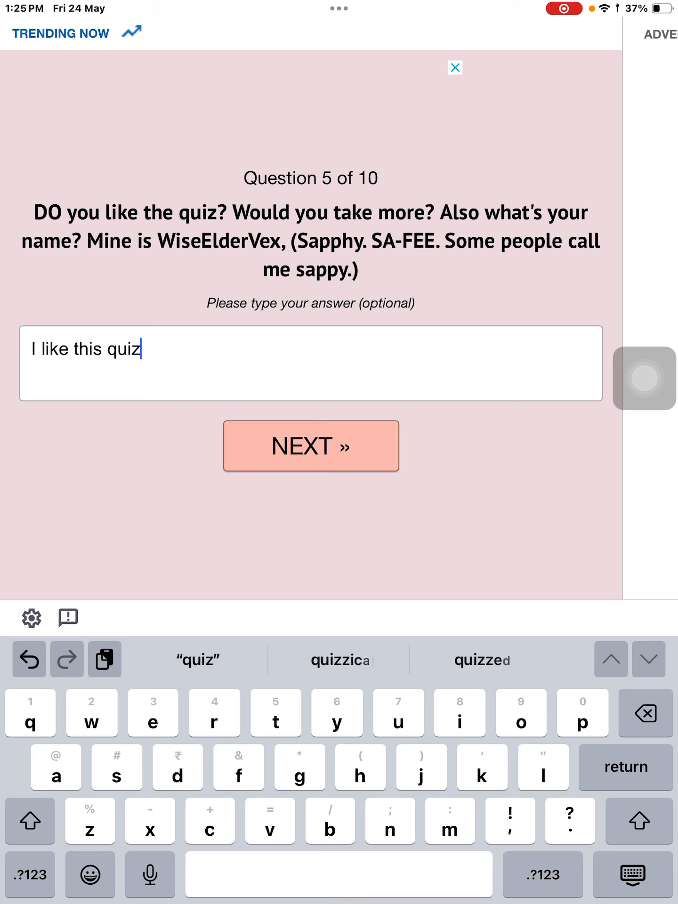
text(,yes,)
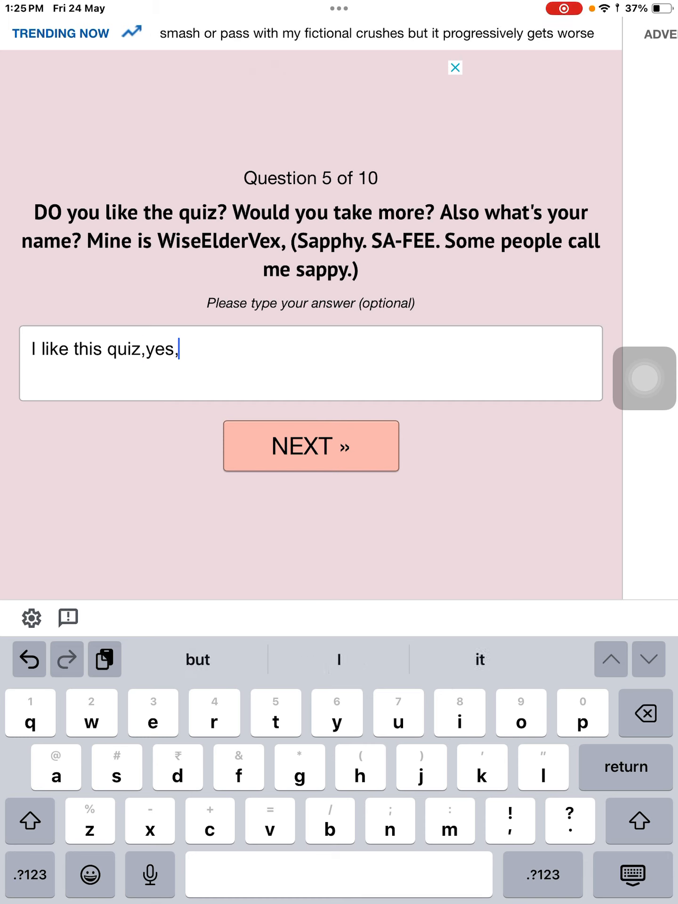
text(raj)
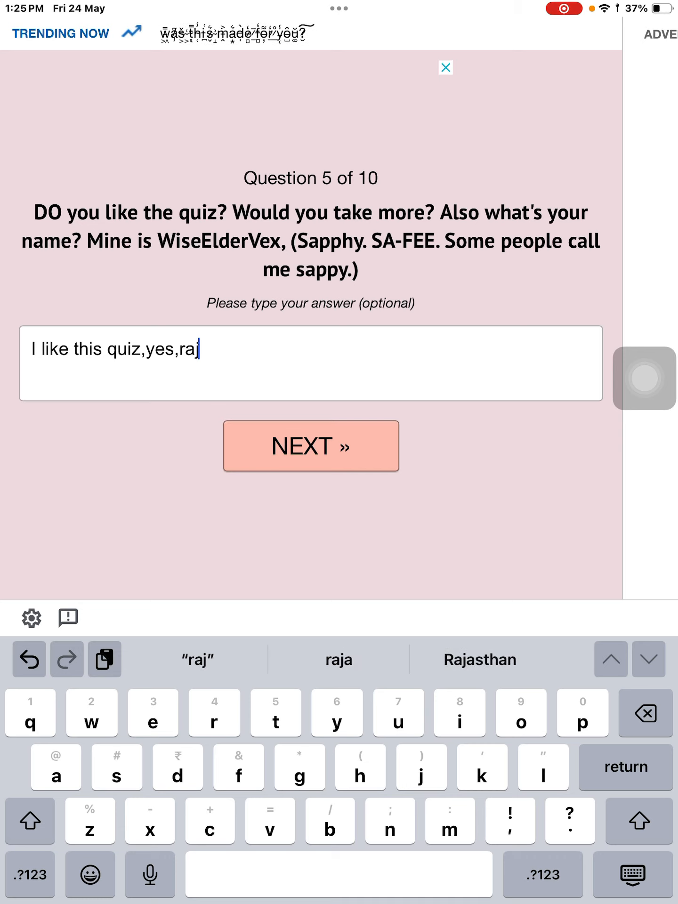
click(309, 445)
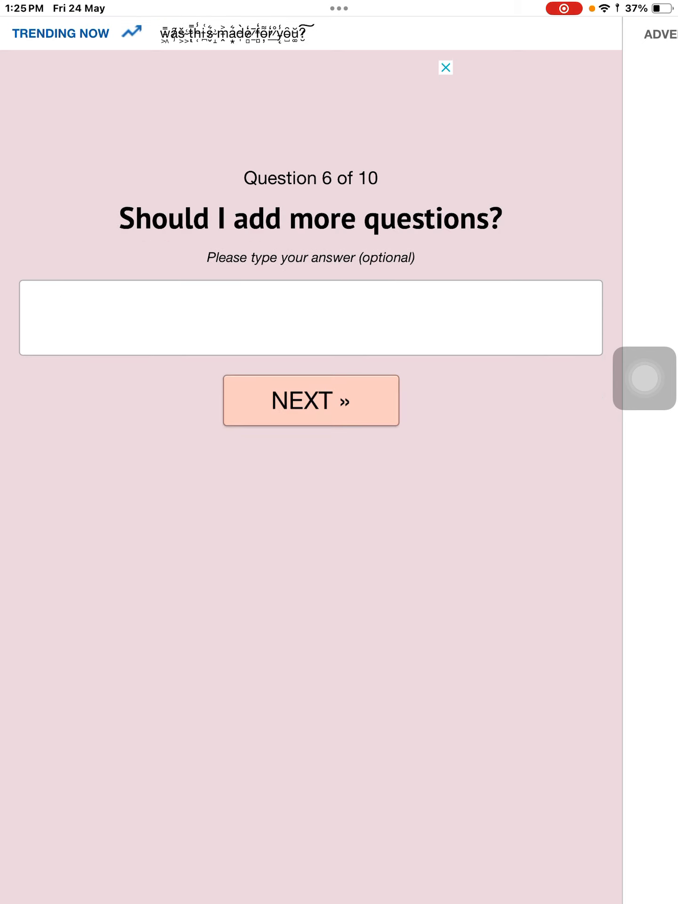
text(Yes)
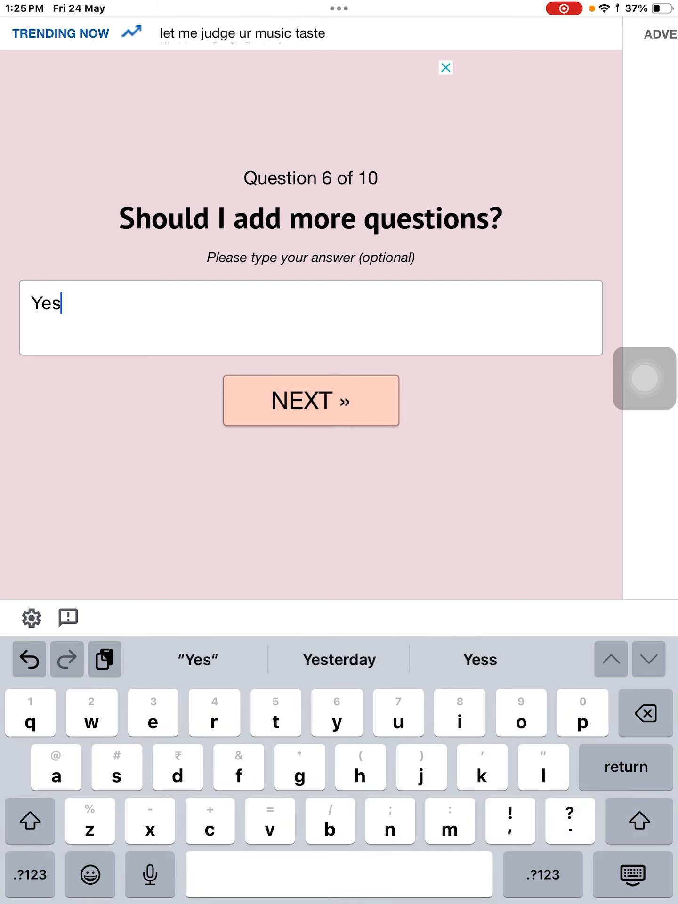
Submit Yes for question 6, then answer question 8 with 'Its very qurs' and submit it
click(310, 400)
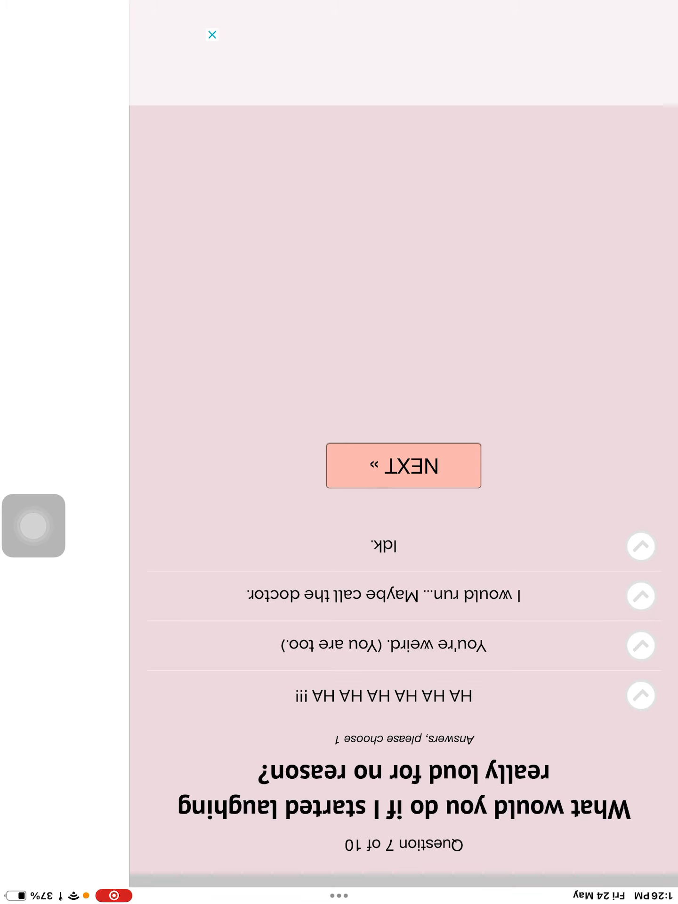
click(403, 465)
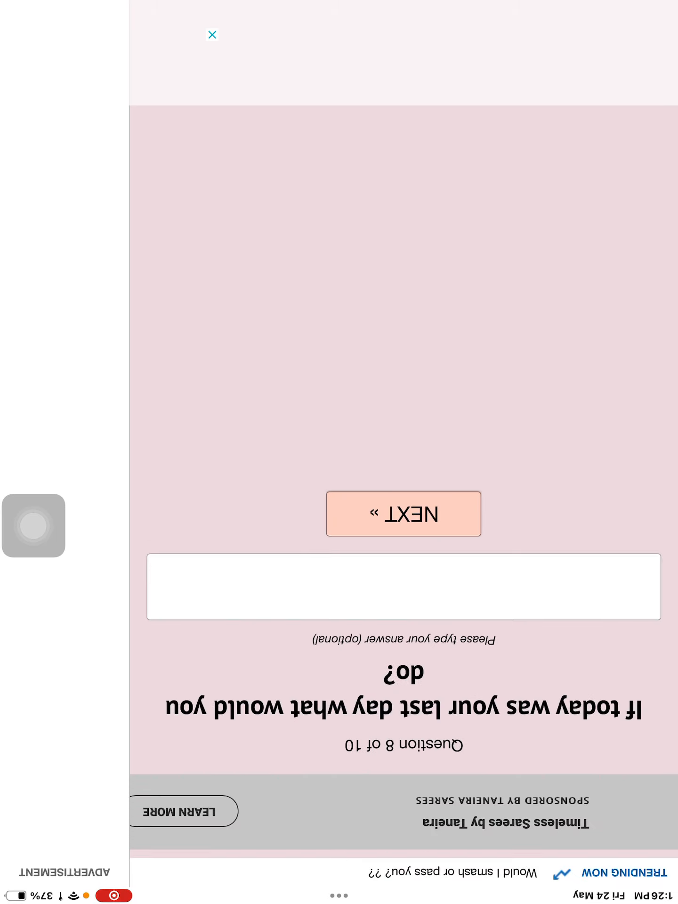
click(404, 587)
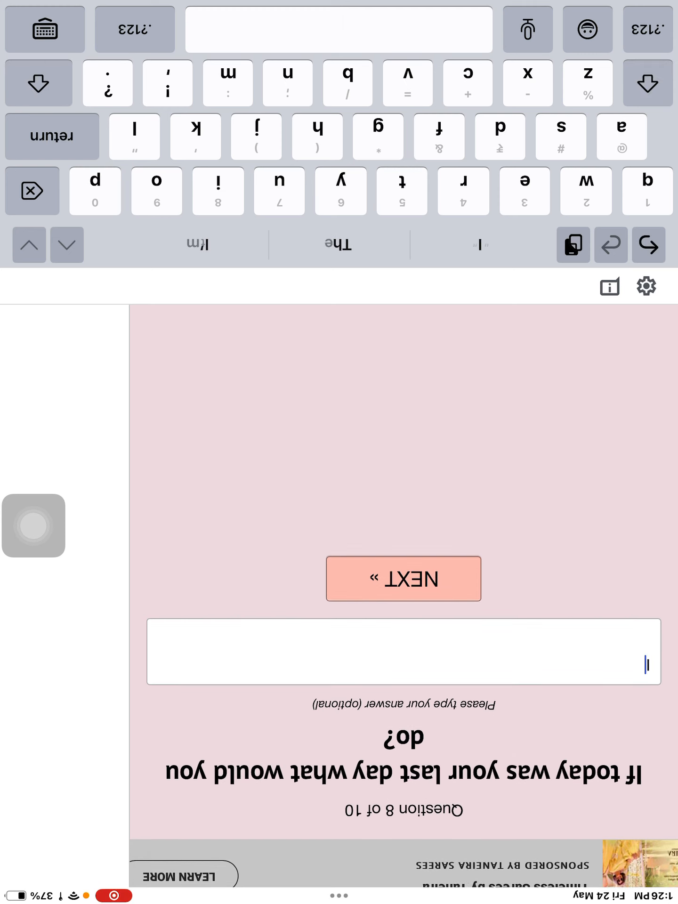
text(Its very)
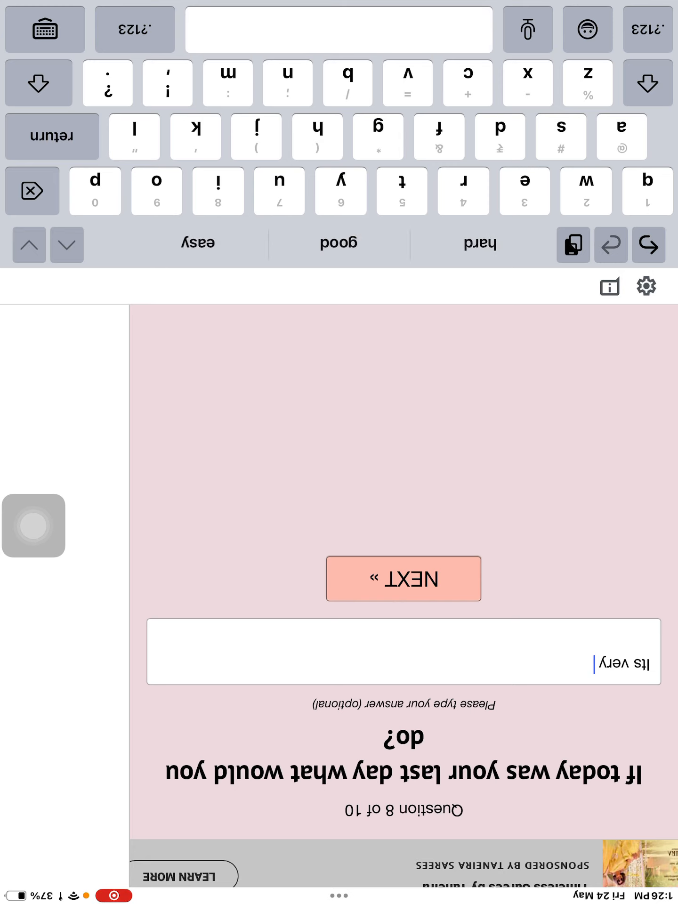
text(qurs)
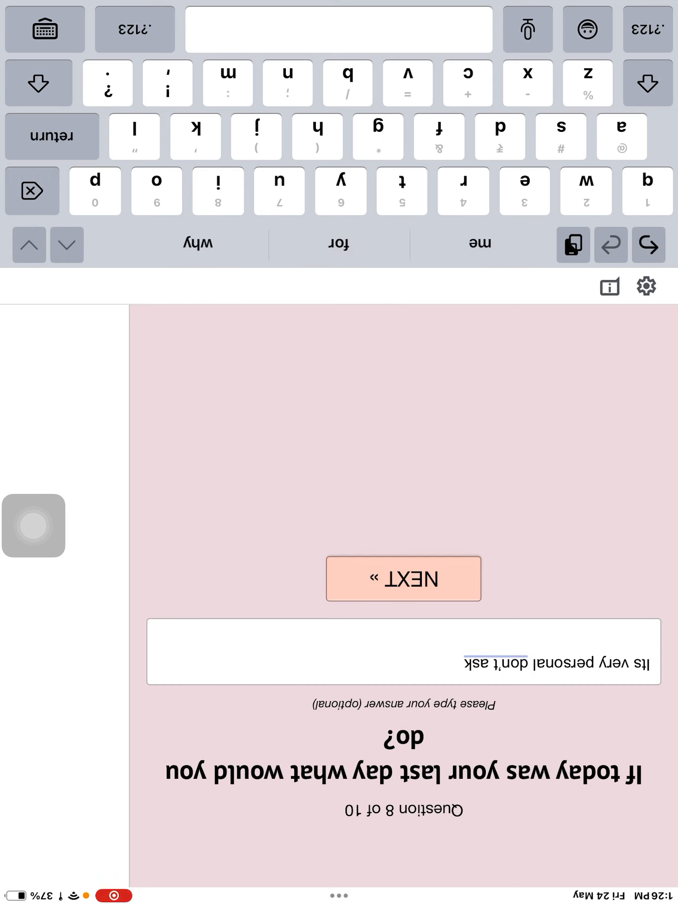
click(404, 579)
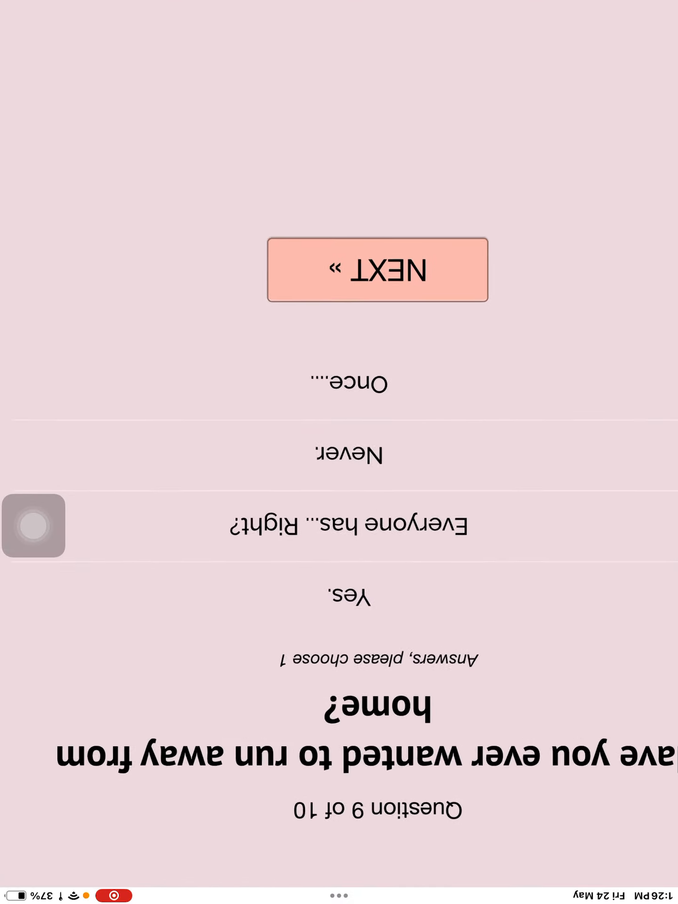
Answer question 9 with 'Everyone has... Right?' and question 10 with 'OK...?'
scroll(down, 3)
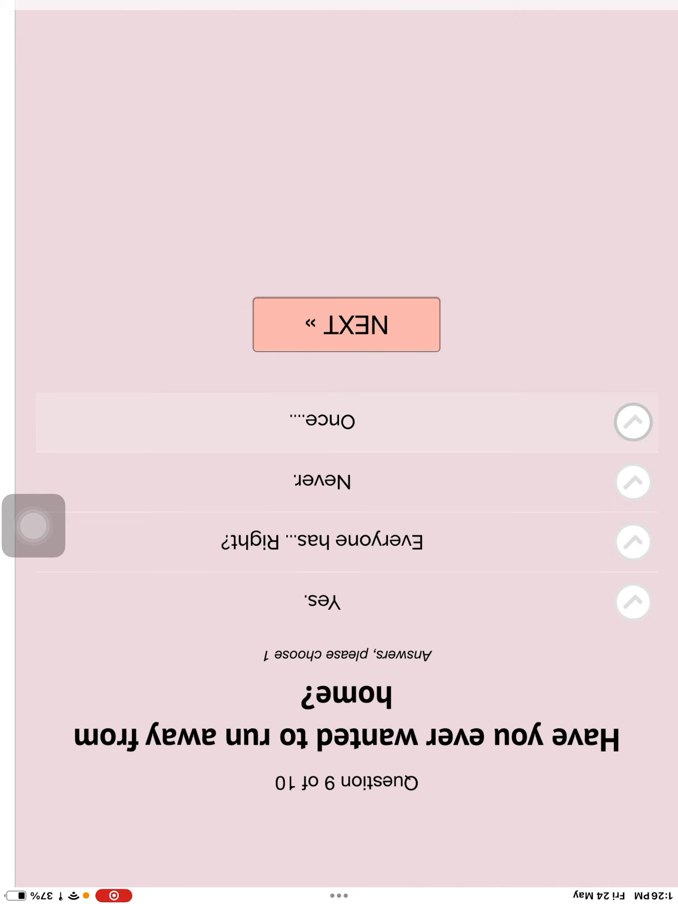
click(632, 542)
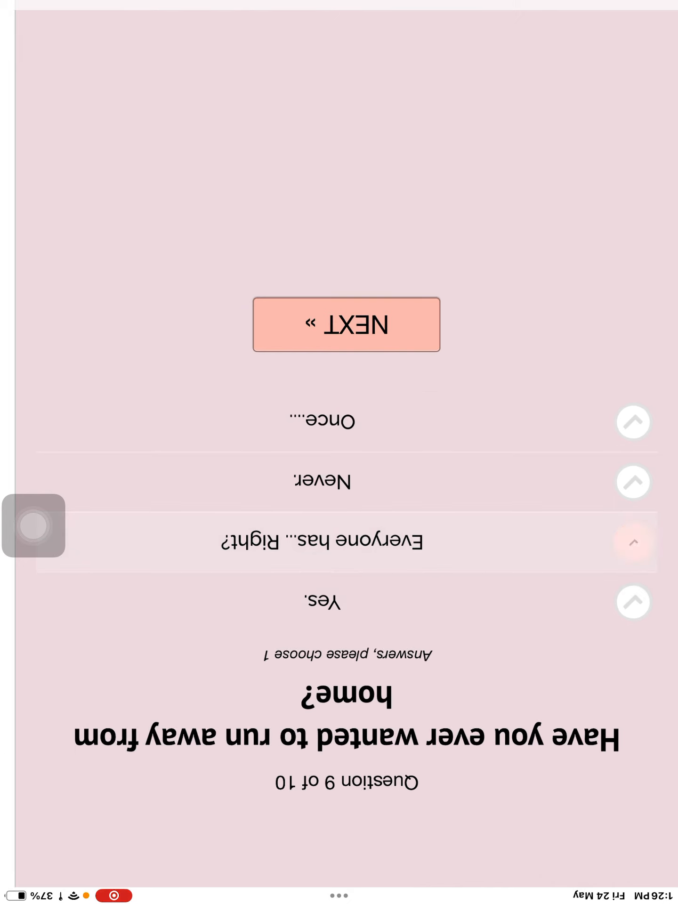
click(346, 323)
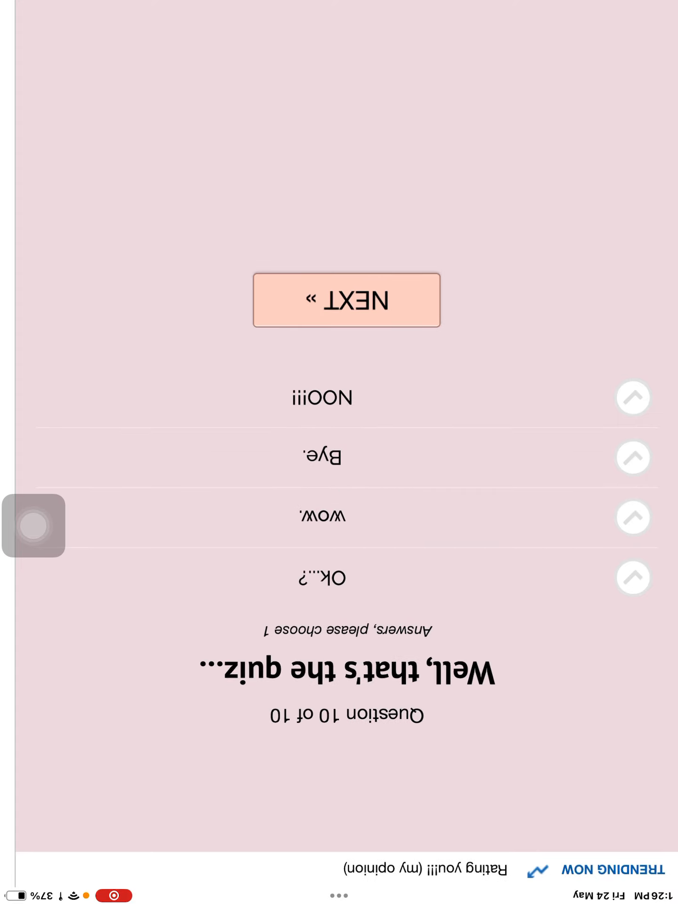
click(632, 576)
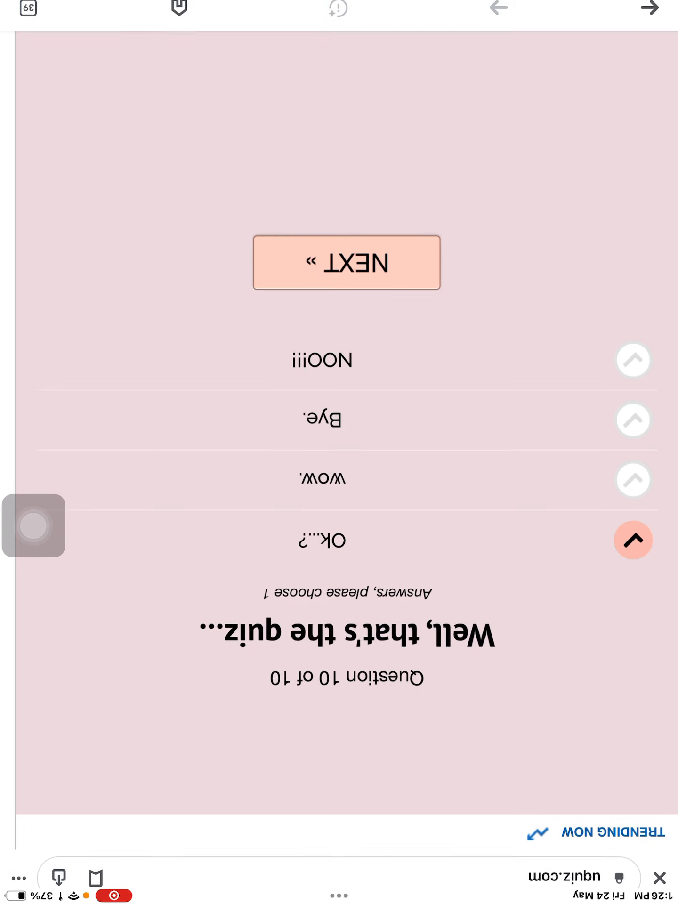
Return to the search results and scroll down to Psych Central's Sociopath Test start
click(346, 263)
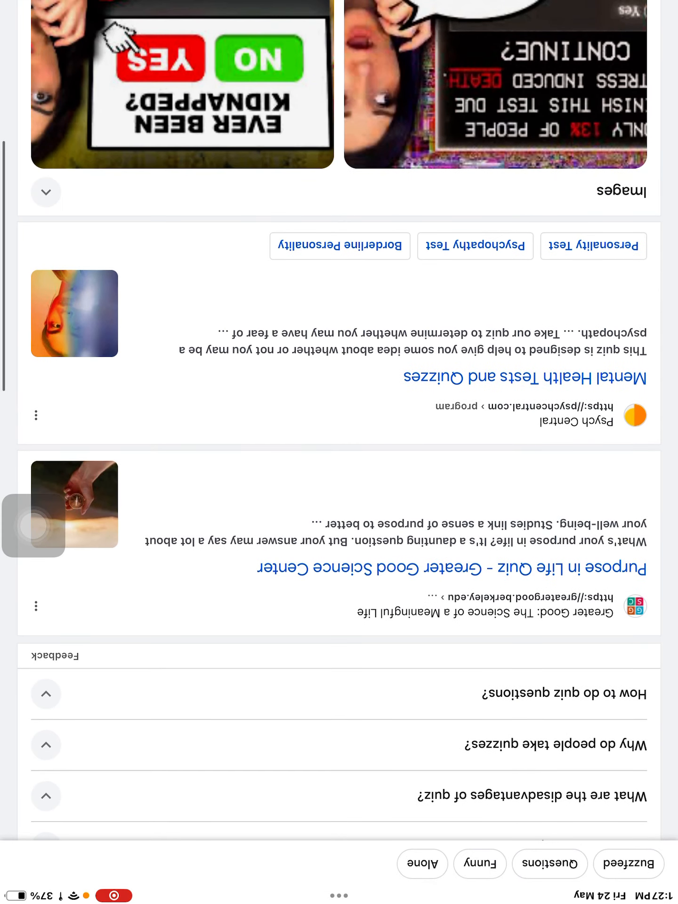
scroll(down, 3)
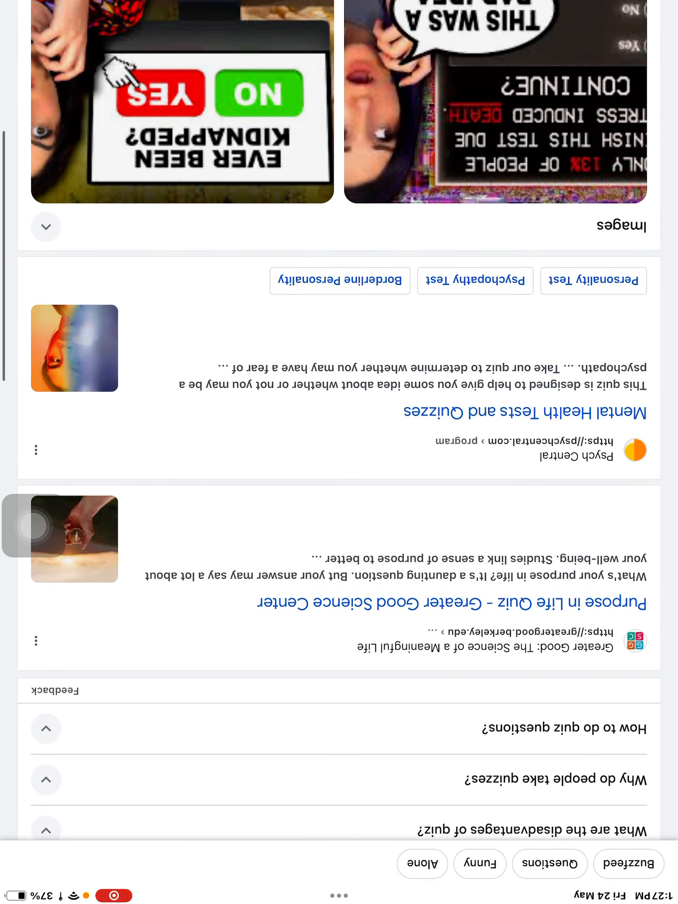
scroll(down, 3)
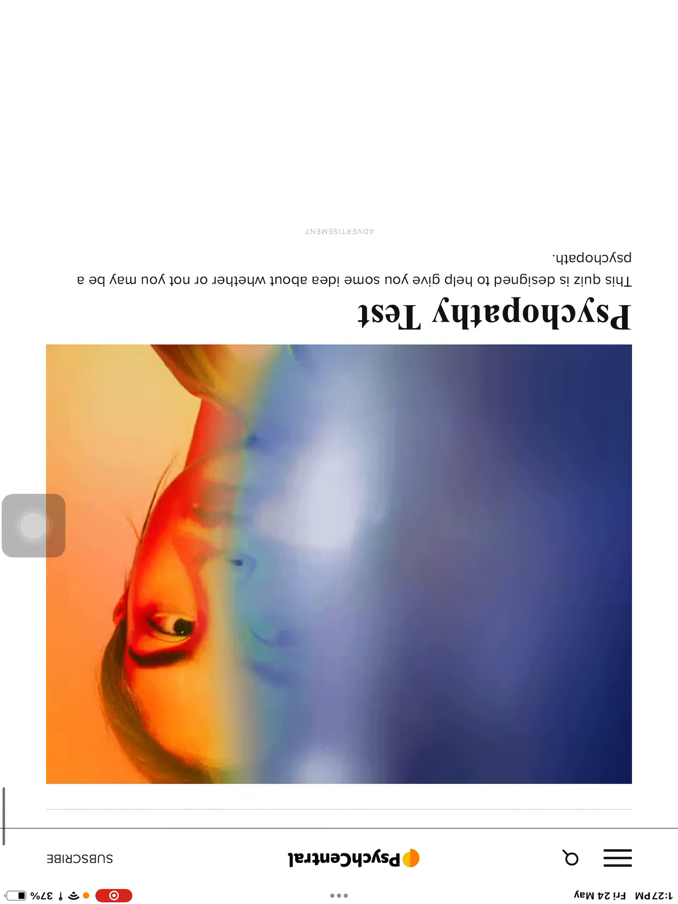
scroll(down, 3)
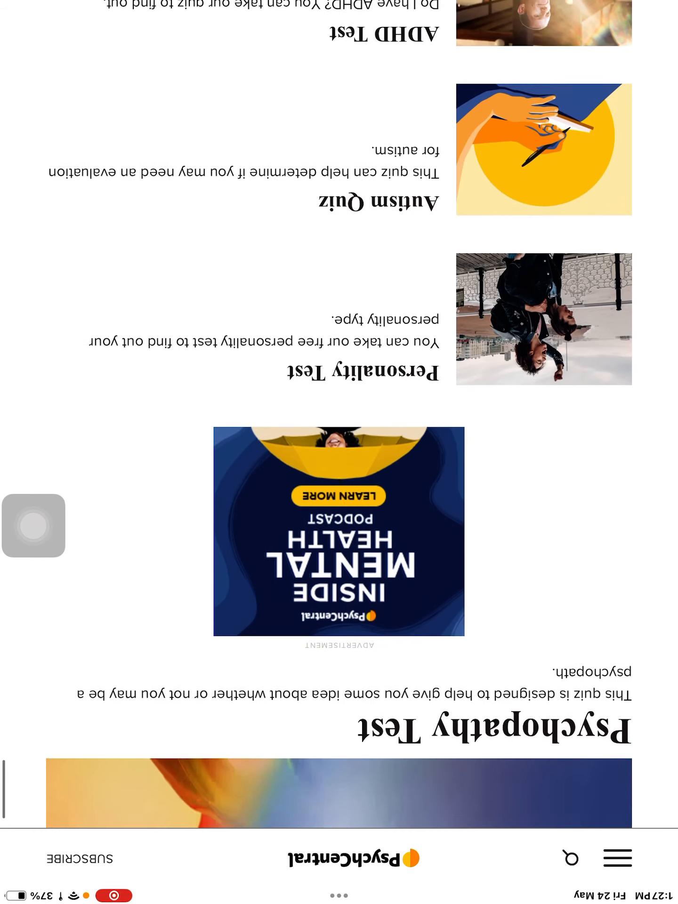
scroll(down, 3)
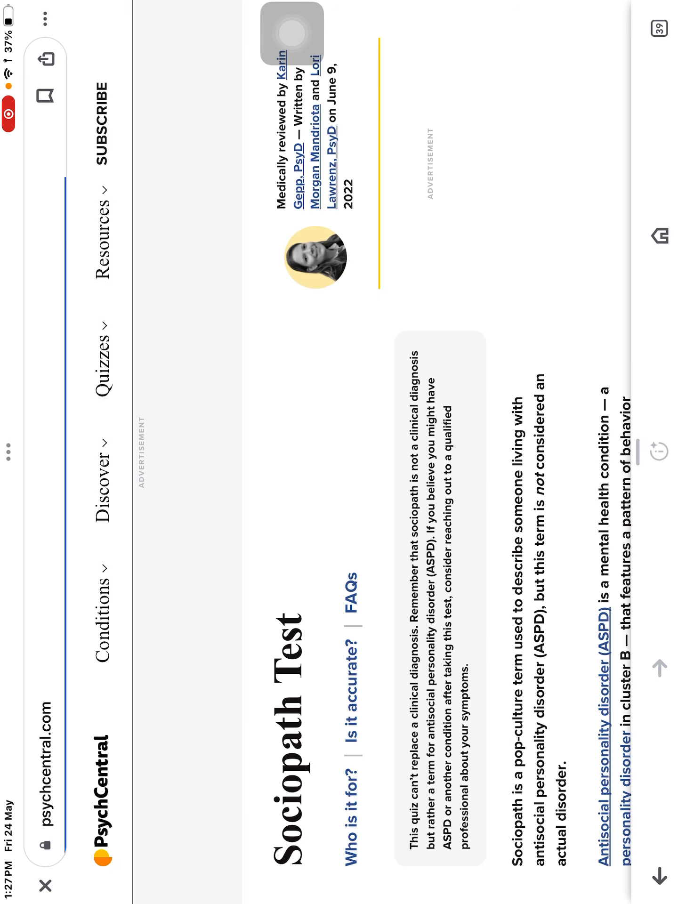
scroll(down, 3)
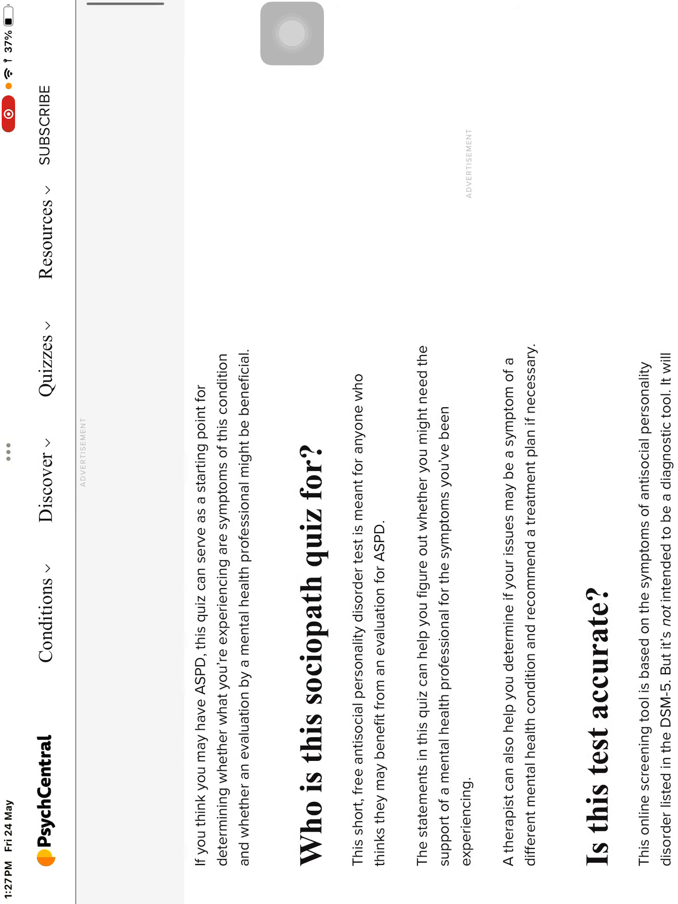
scroll(down, 3)
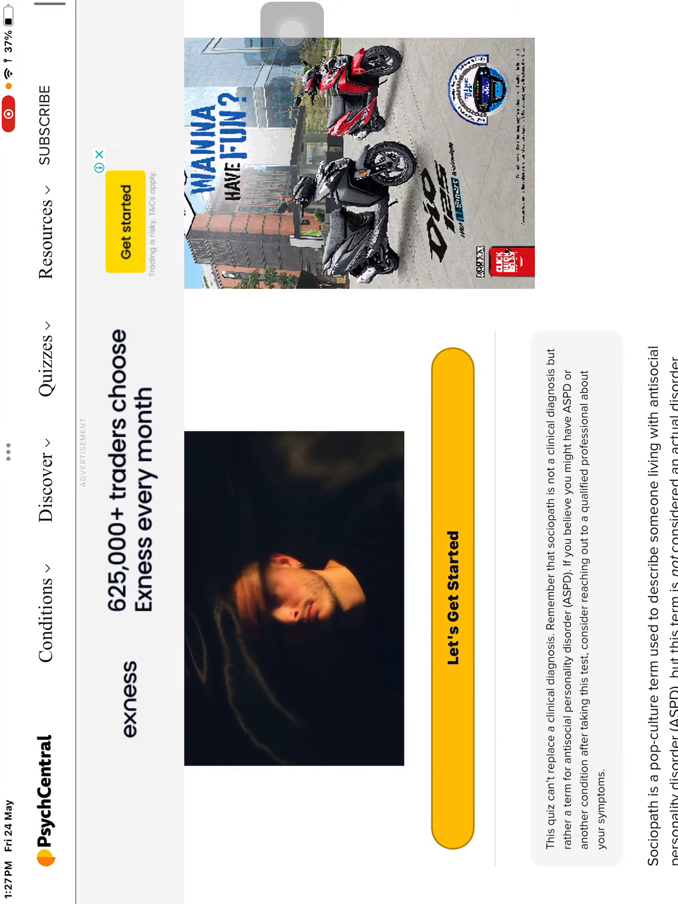
Begin the Sociopath Test and answer its statements through step 12, including the guilt statement
click(459, 586)
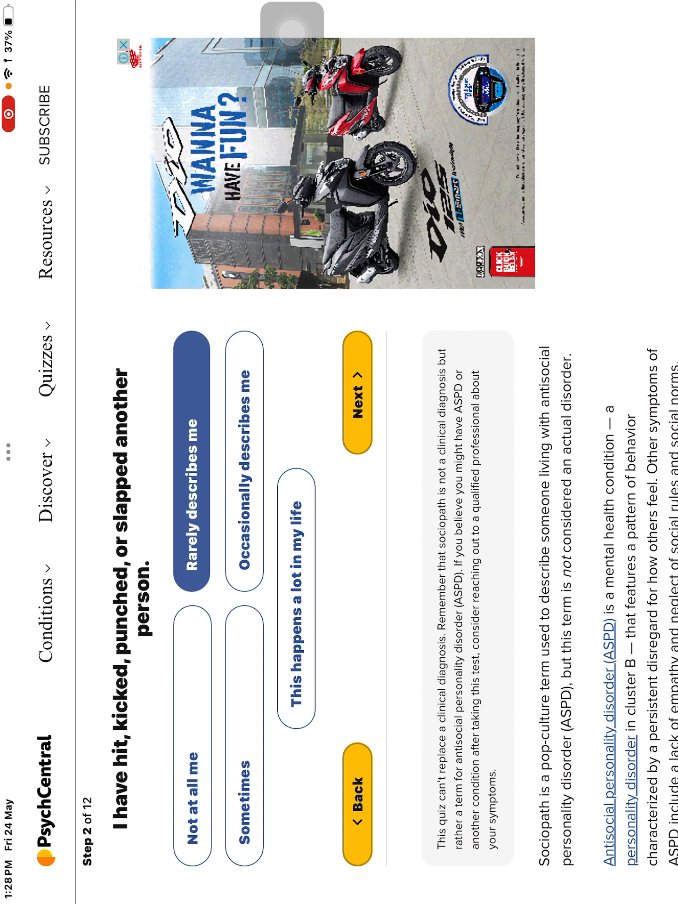
click(356, 407)
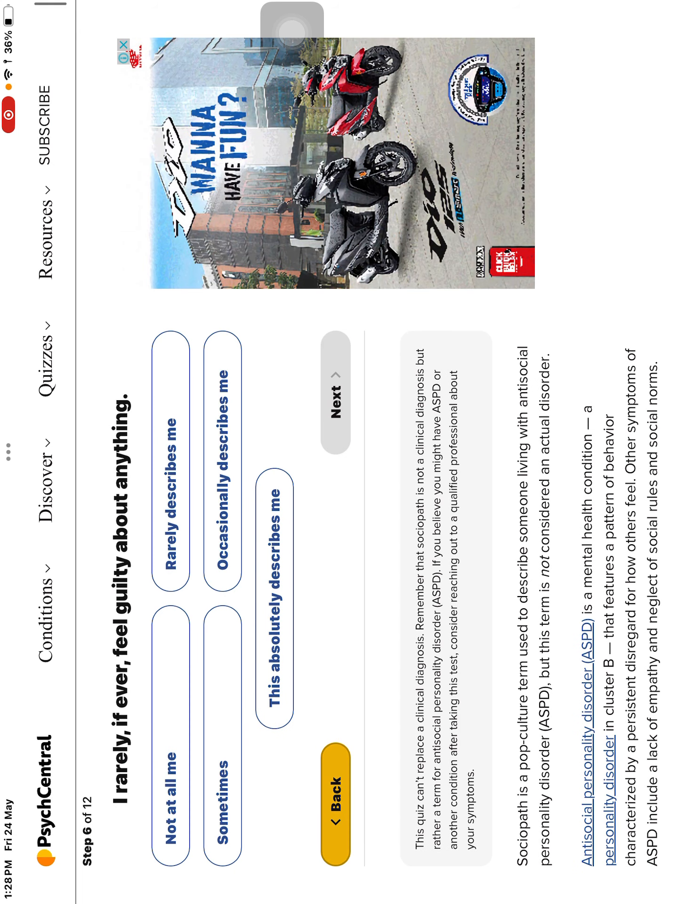
click(332, 766)
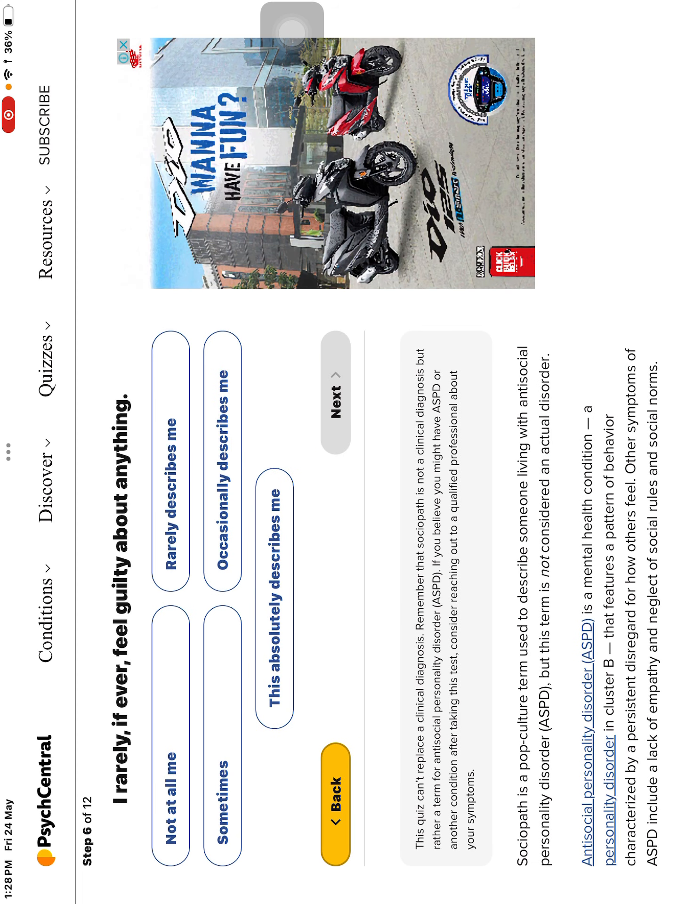
click(339, 398)
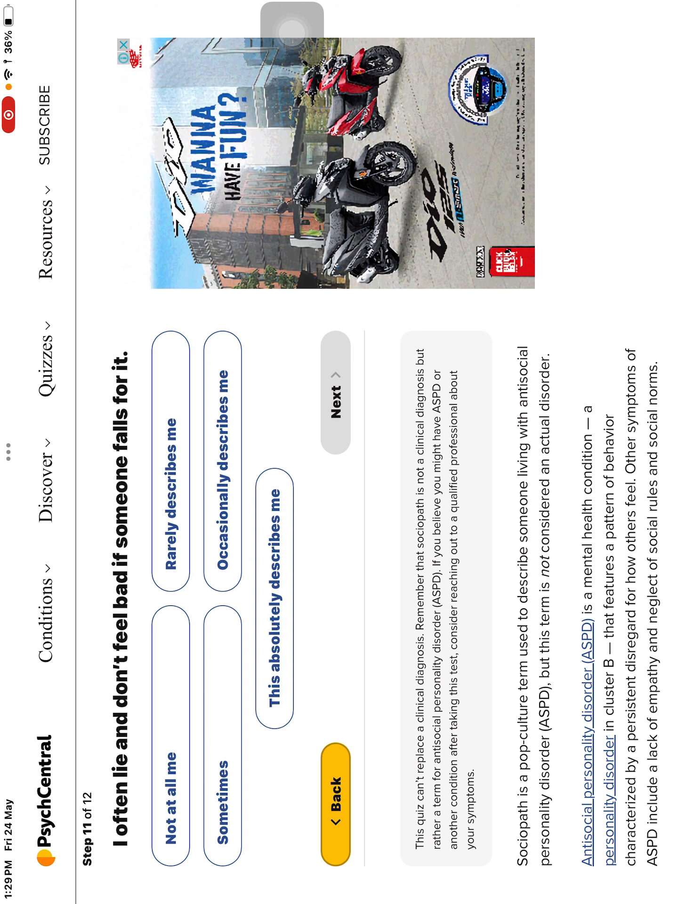
click(337, 392)
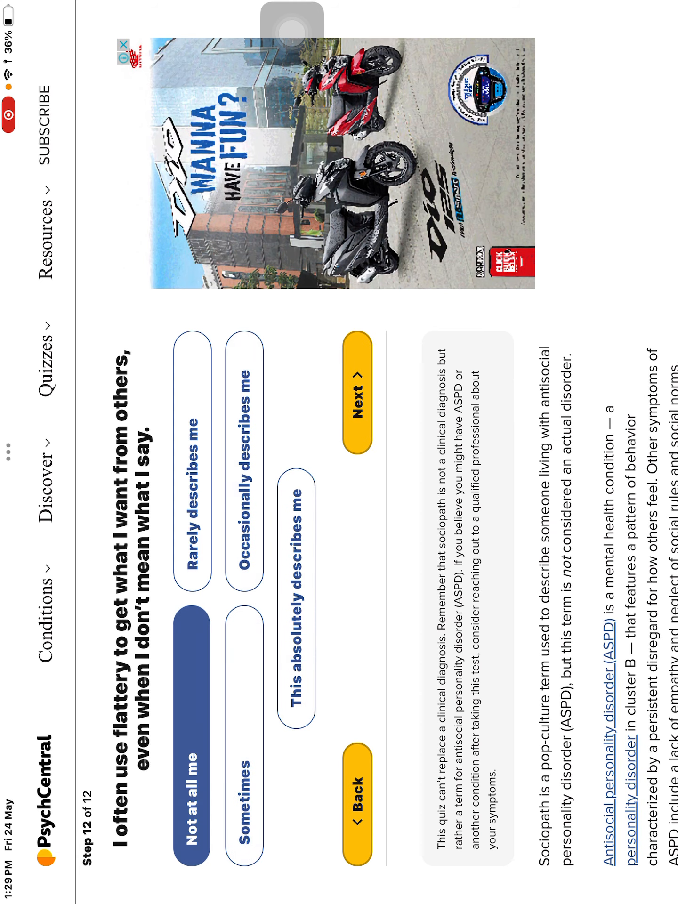
click(357, 392)
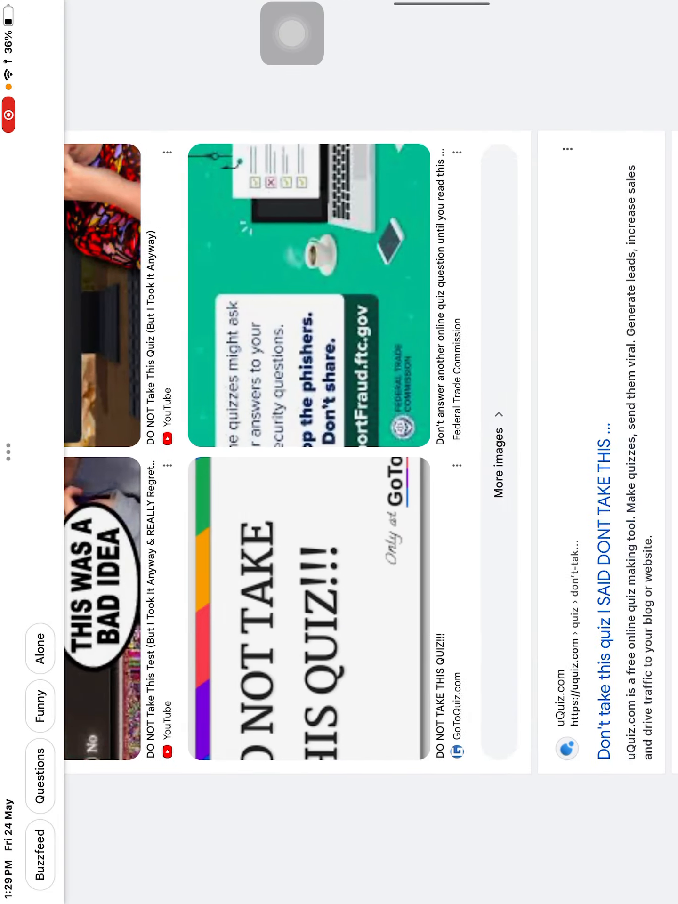
Enter the name Ra and start the 'Why r u here' uQuiz
scroll(left, 3)
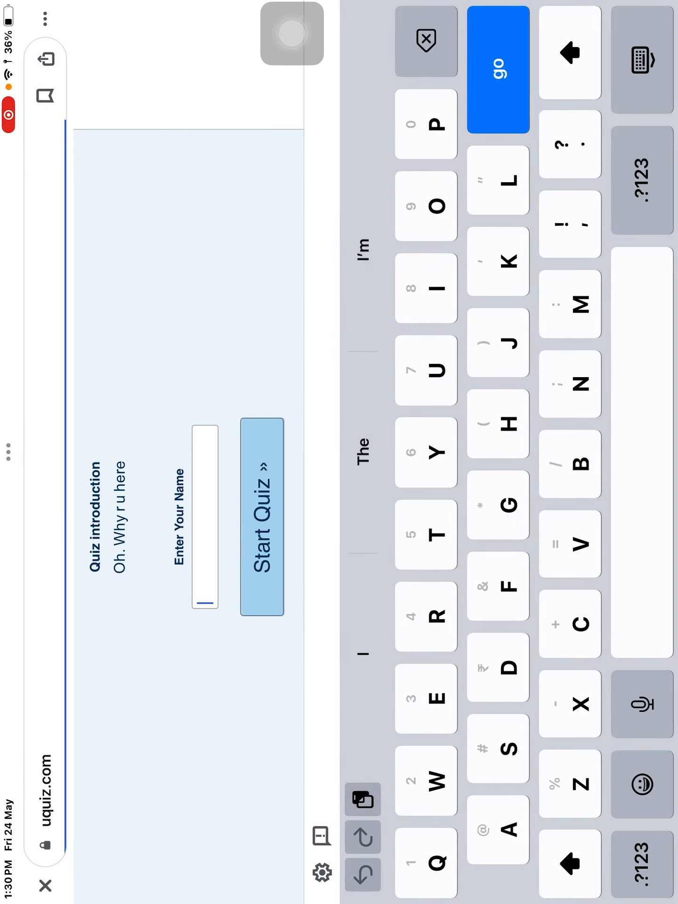
text(Ra)
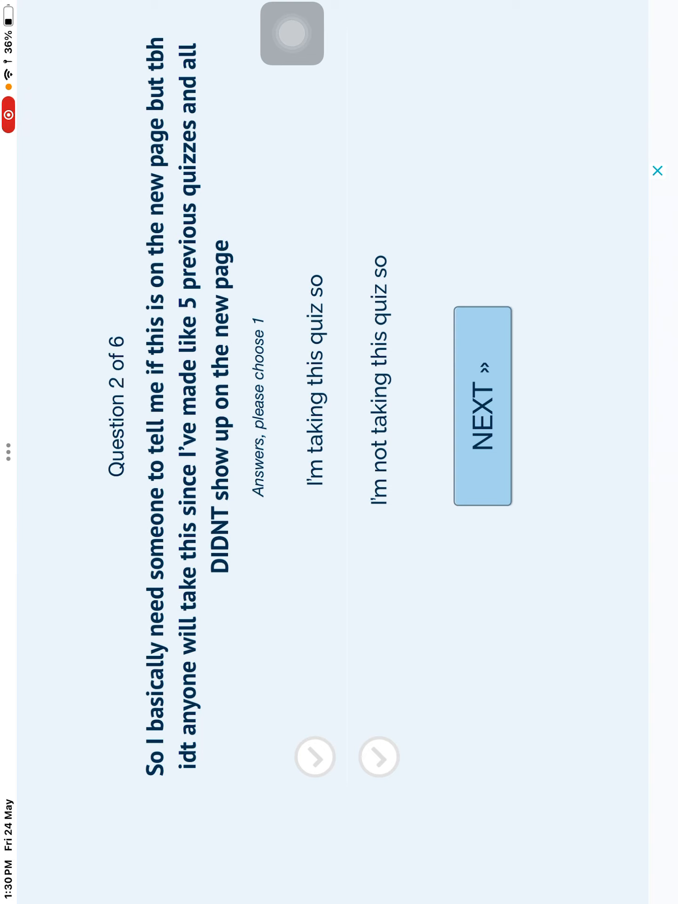
Answer question 2, then pick 'Ok what r u trying' for question 4 and advance
click(485, 412)
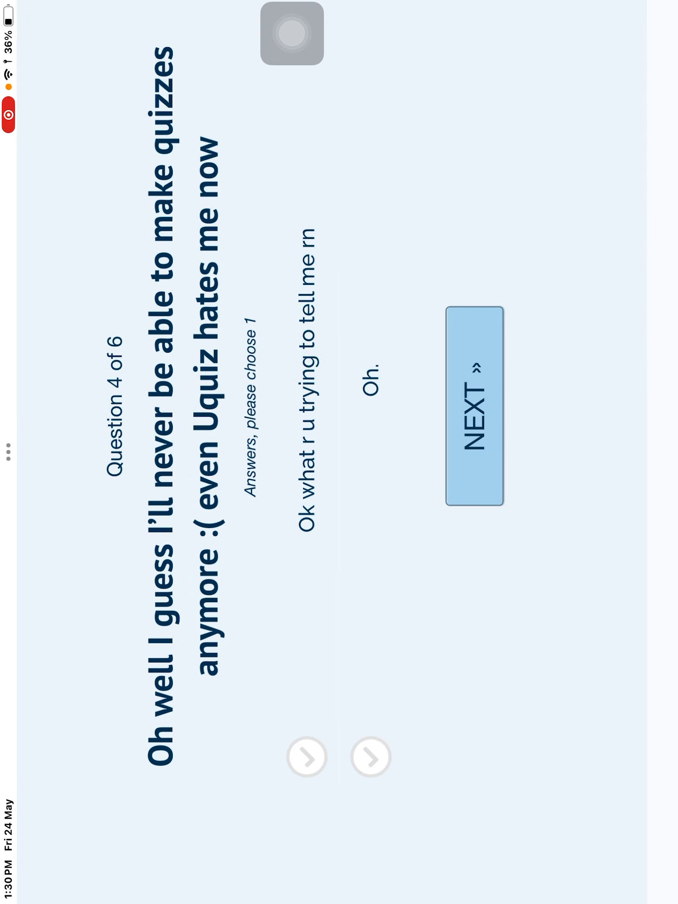
click(306, 755)
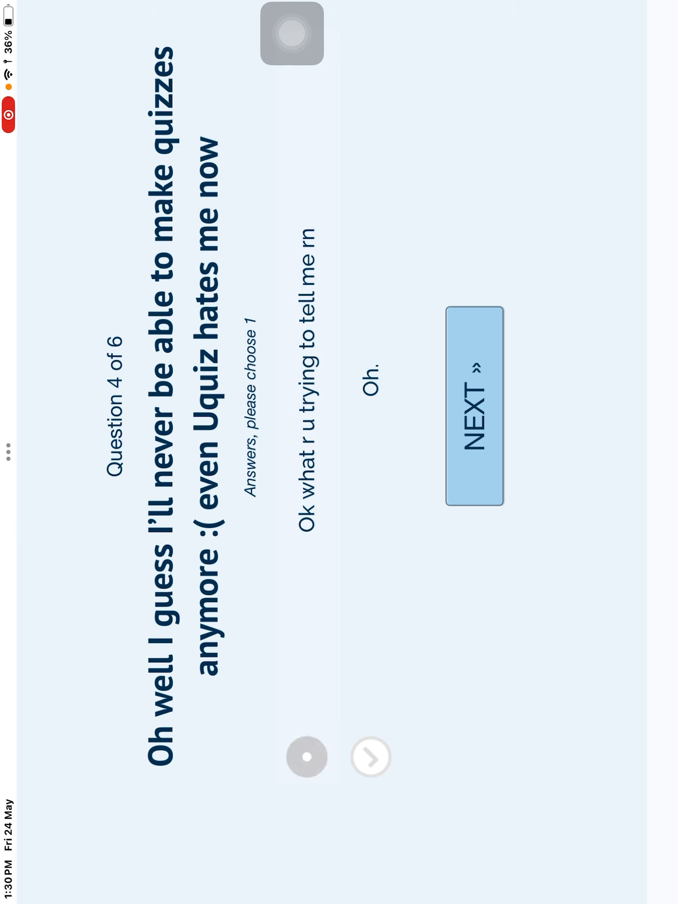
click(307, 757)
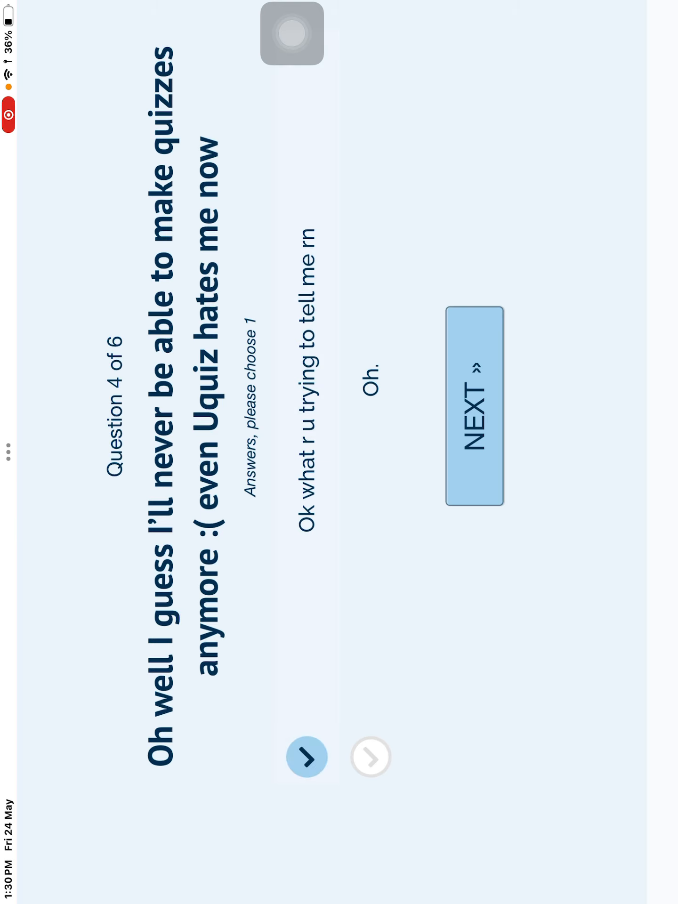
click(474, 412)
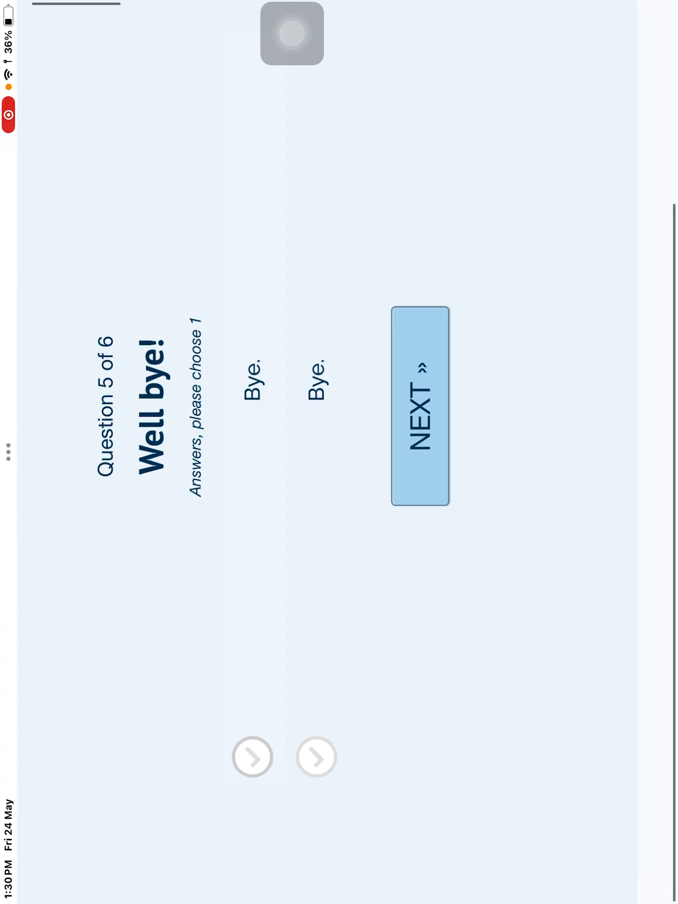
Choose a 'Bye.' answer for question 5 and type 'Inter' in the advice box
click(420, 407)
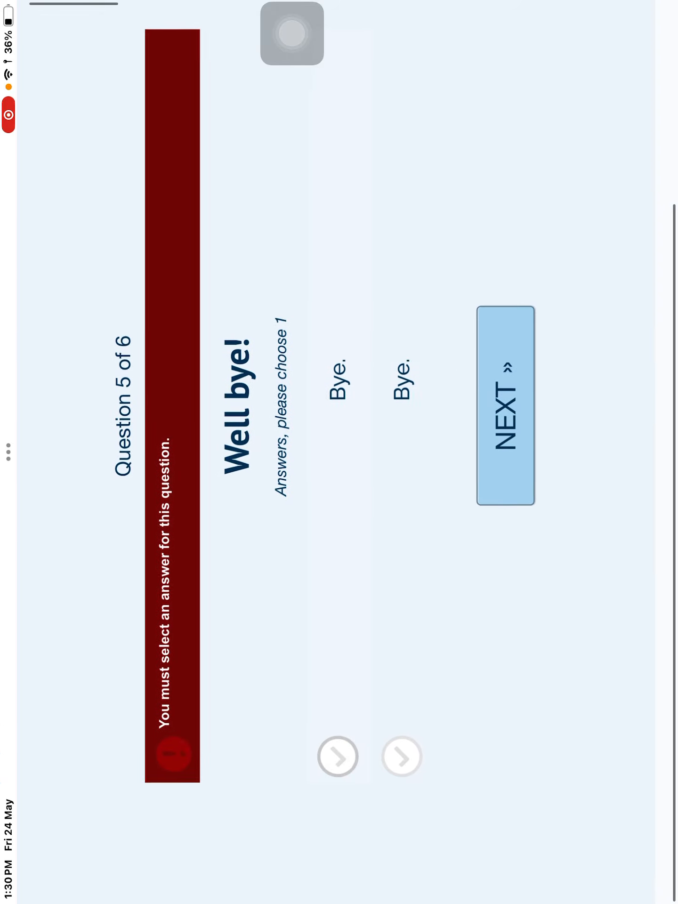
click(507, 410)
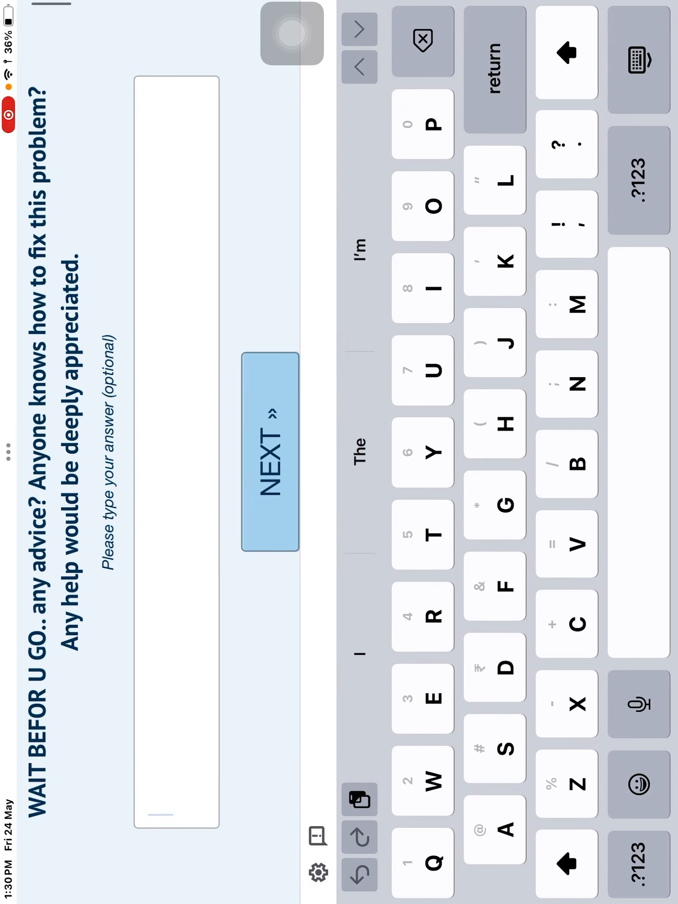
text(Inter)
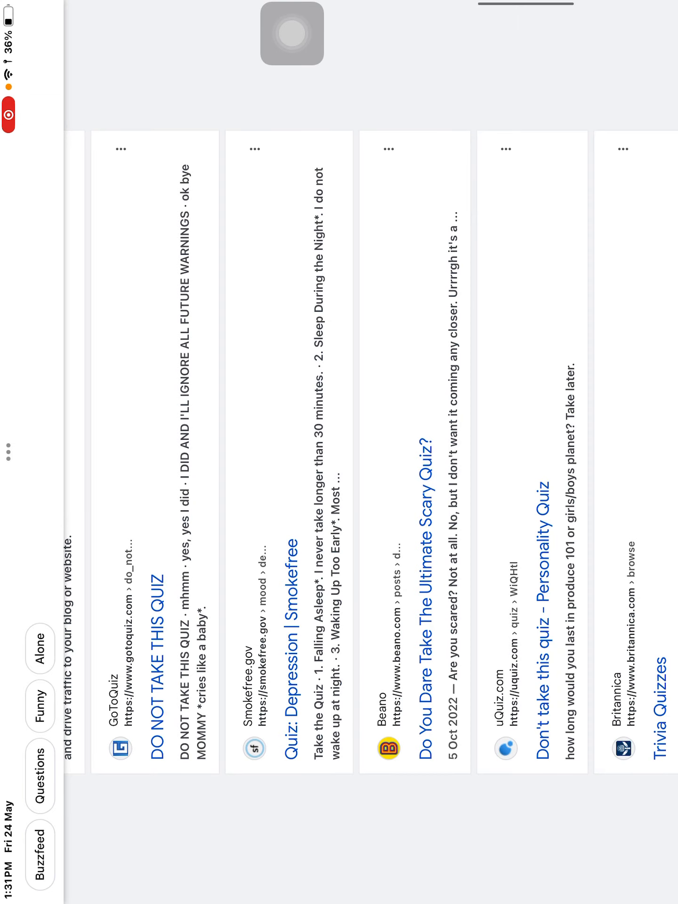
Open the Smokefree depression quiz and scroll to its first sleep questions
scroll(left, 3)
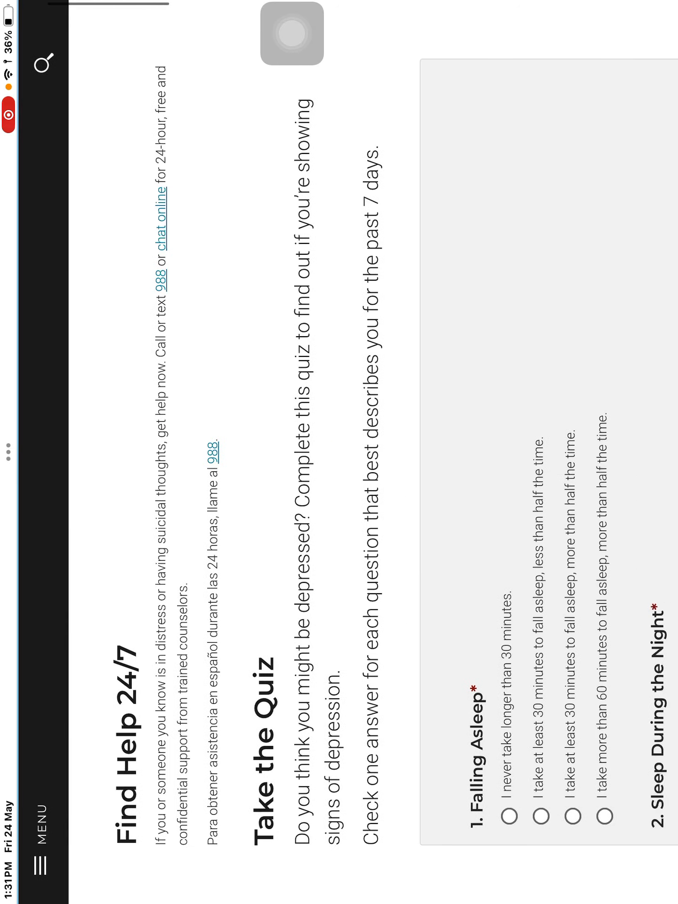
scroll(down, 3)
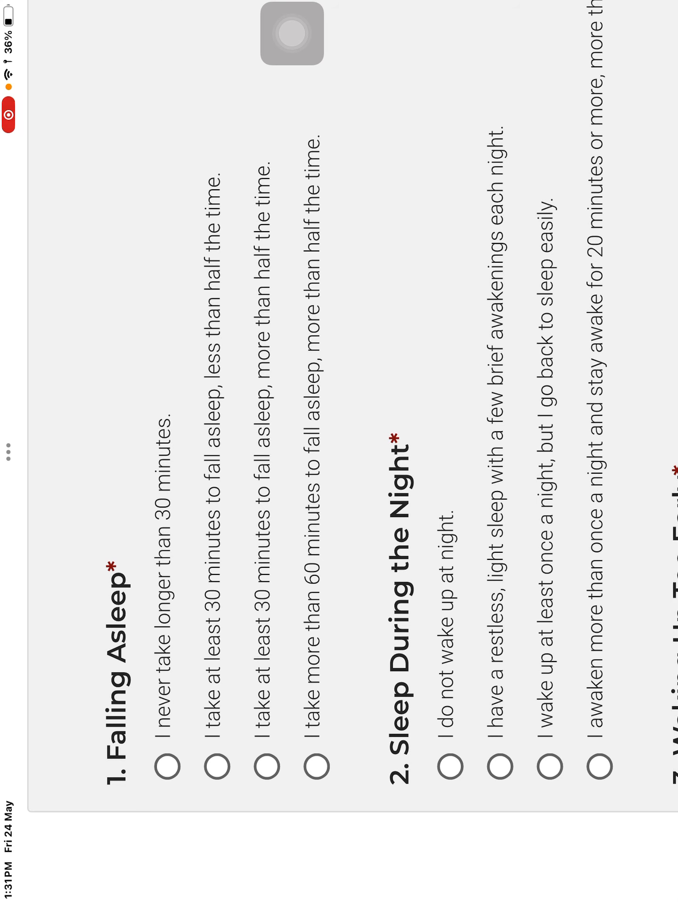
Answer Falling Asleep 'more than 60 minutes', Waking Up Too Early first option, Sleeping Too Much 'no longer than 10 hours'
click(312, 750)
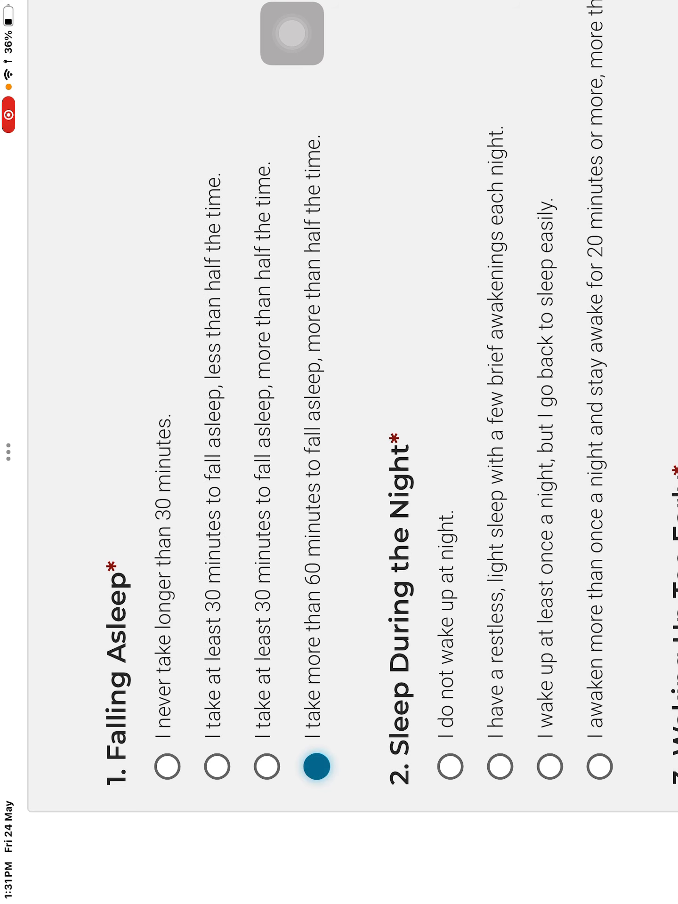
scroll(down, 3)
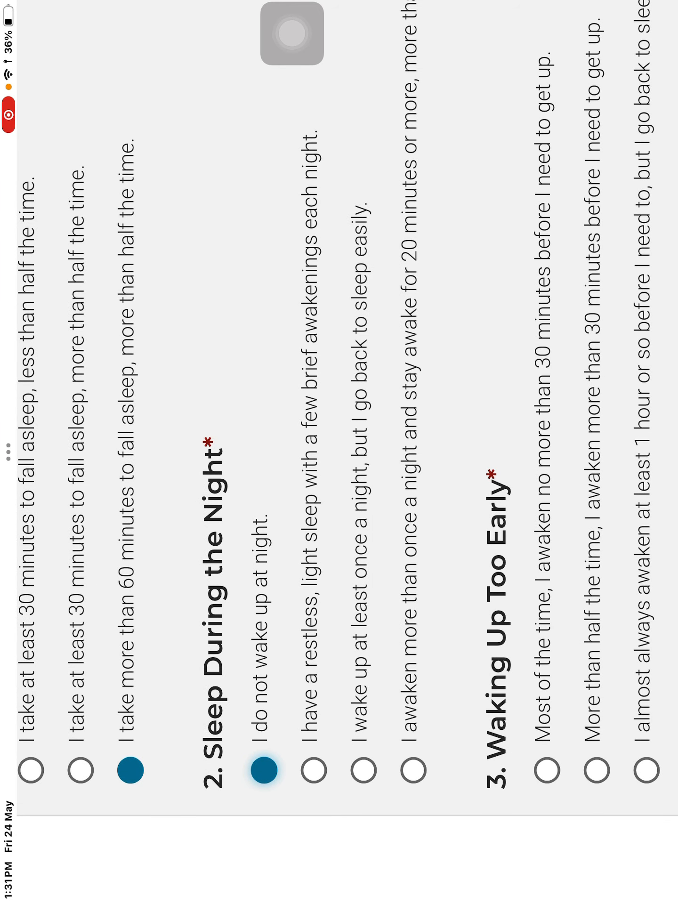
scroll(down, 3)
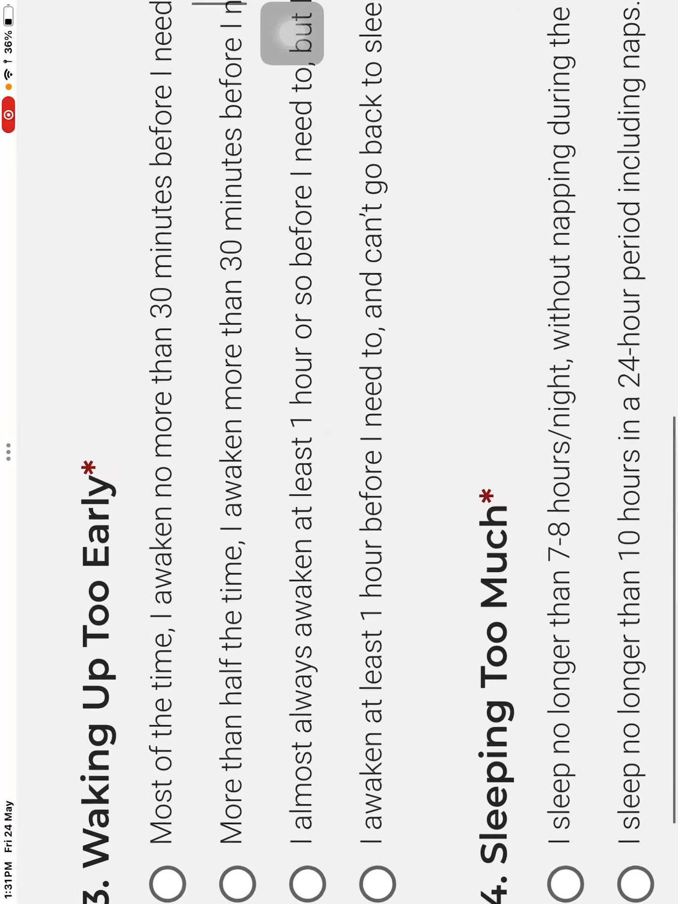
scroll(down, 3)
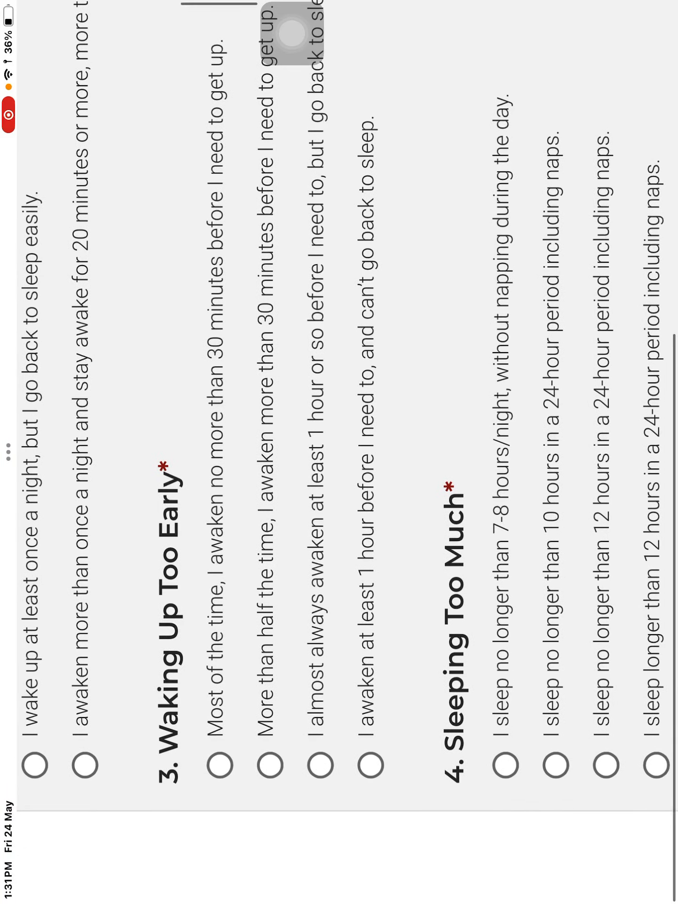
scroll(down, 3)
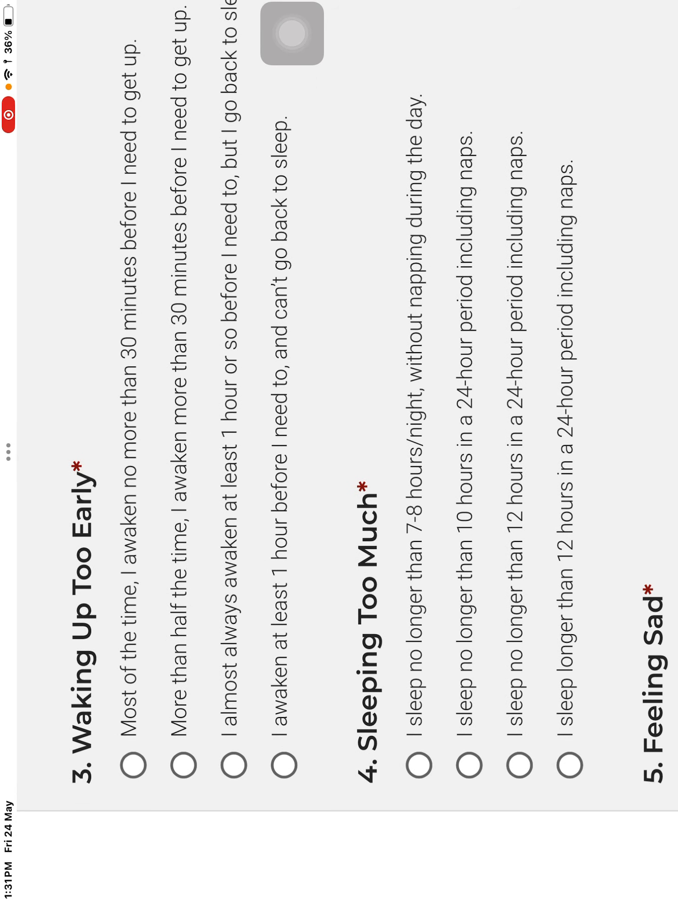
click(132, 767)
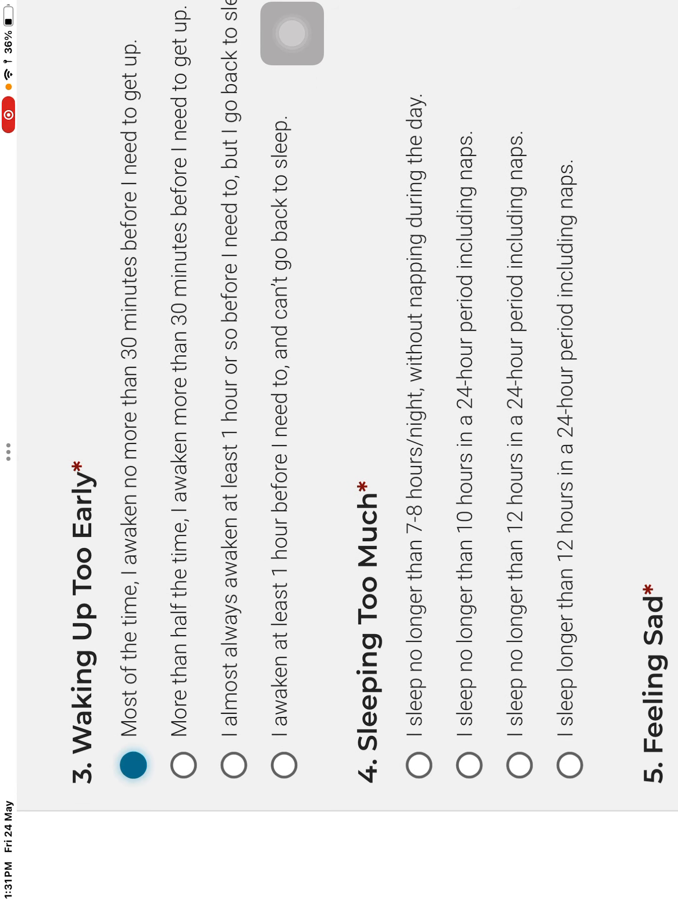
click(183, 766)
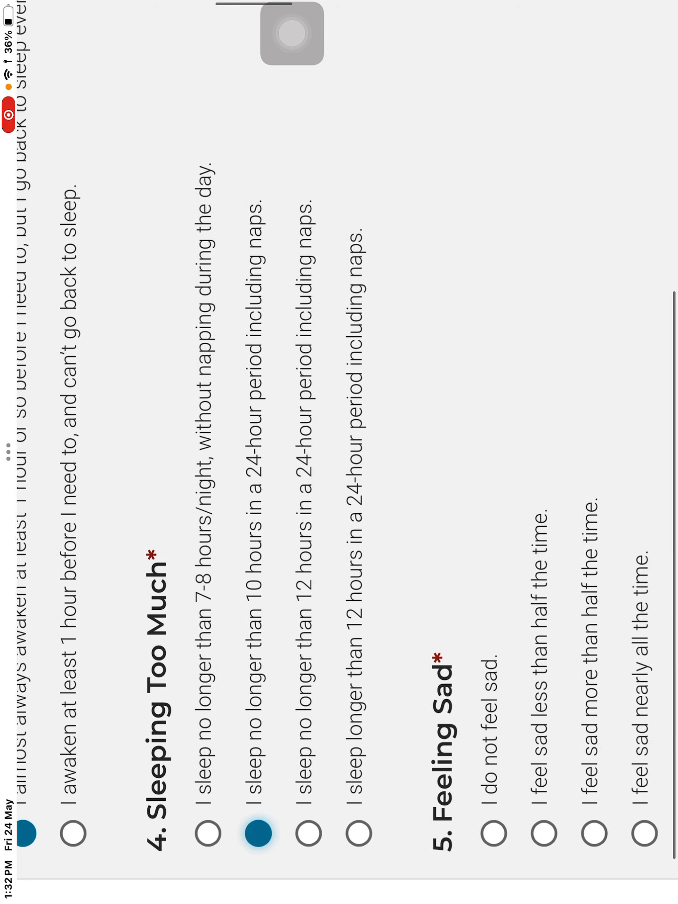
Answer Appetite 'no change in appetite' and Weight 'no change in weight'
scroll(down, 3)
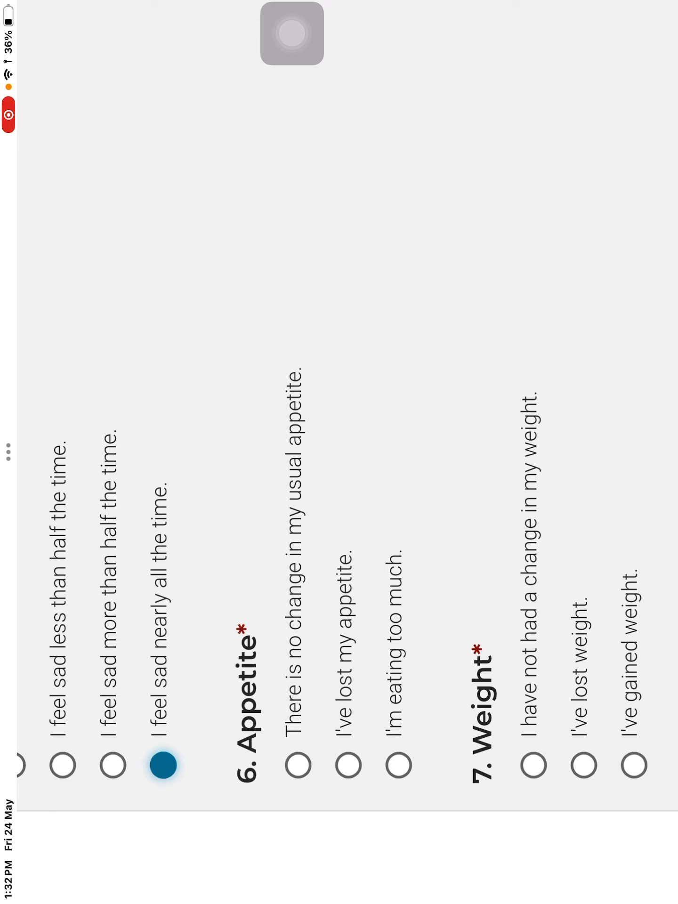
scroll(down, 3)
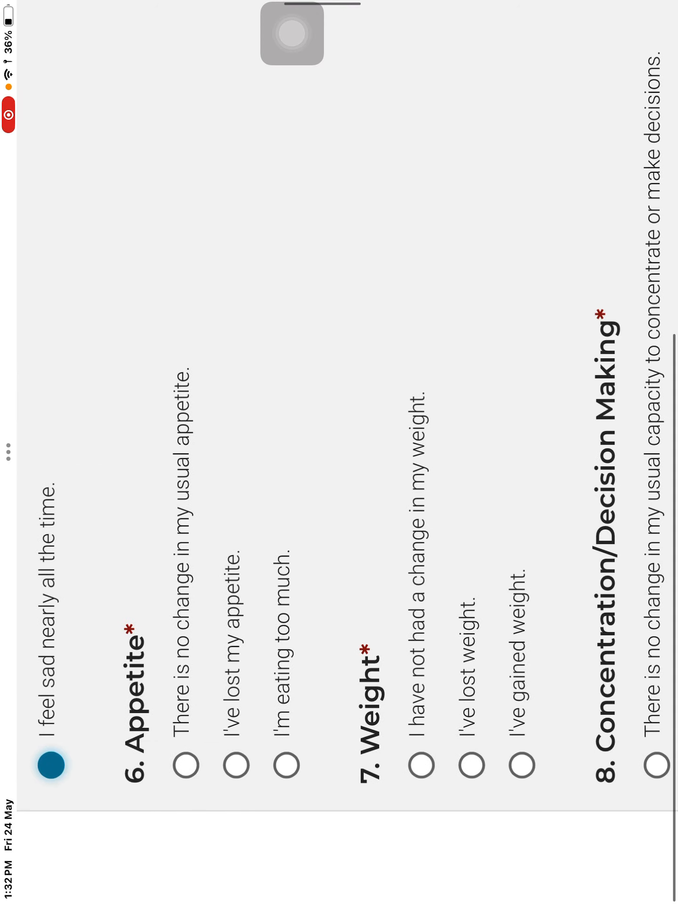
click(234, 754)
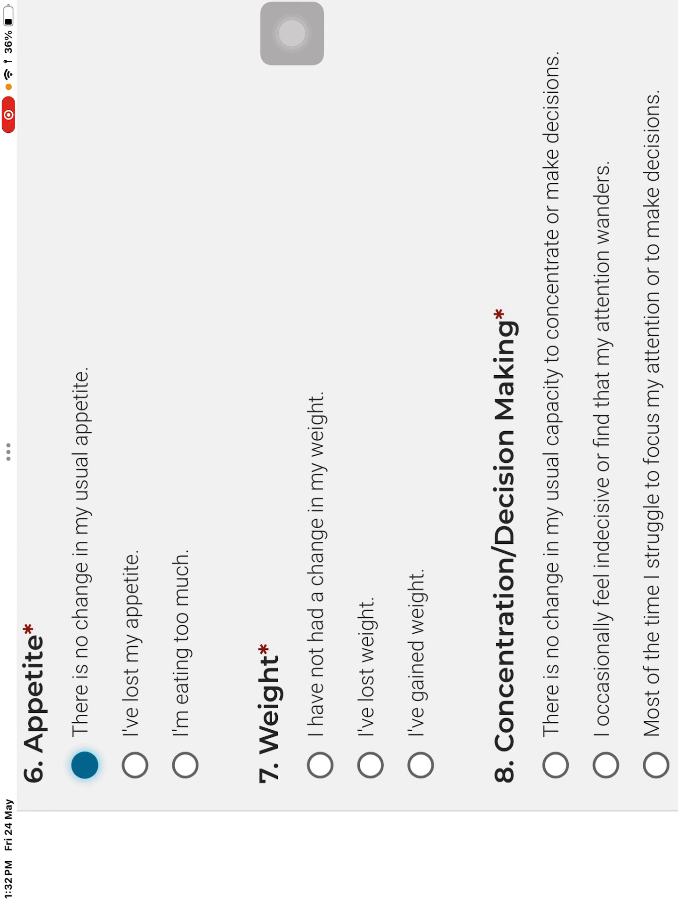
click(316, 766)
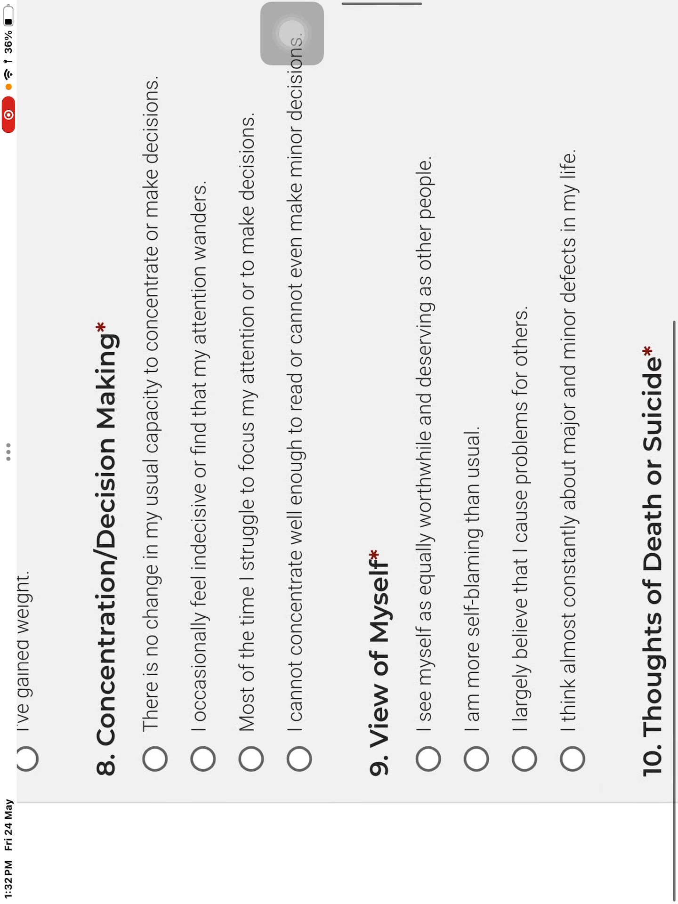
scroll(down, 3)
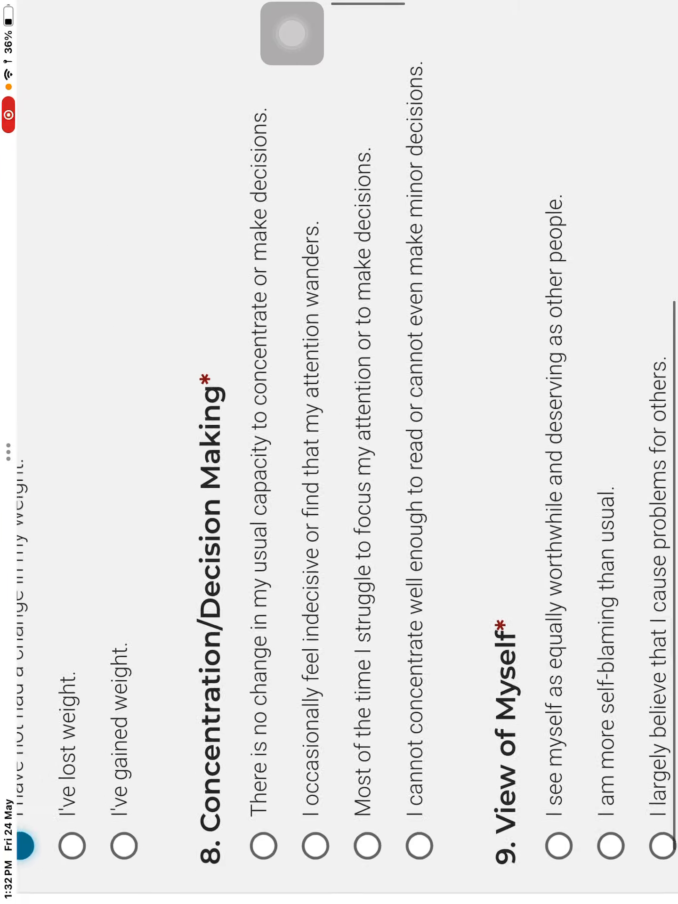
click(95, 795)
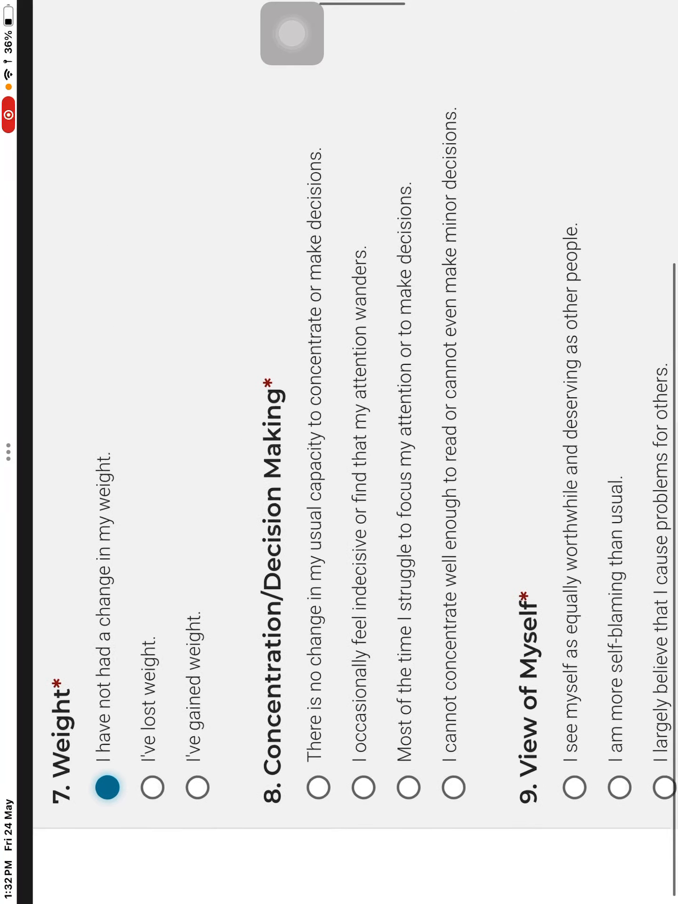
scroll(down, 3)
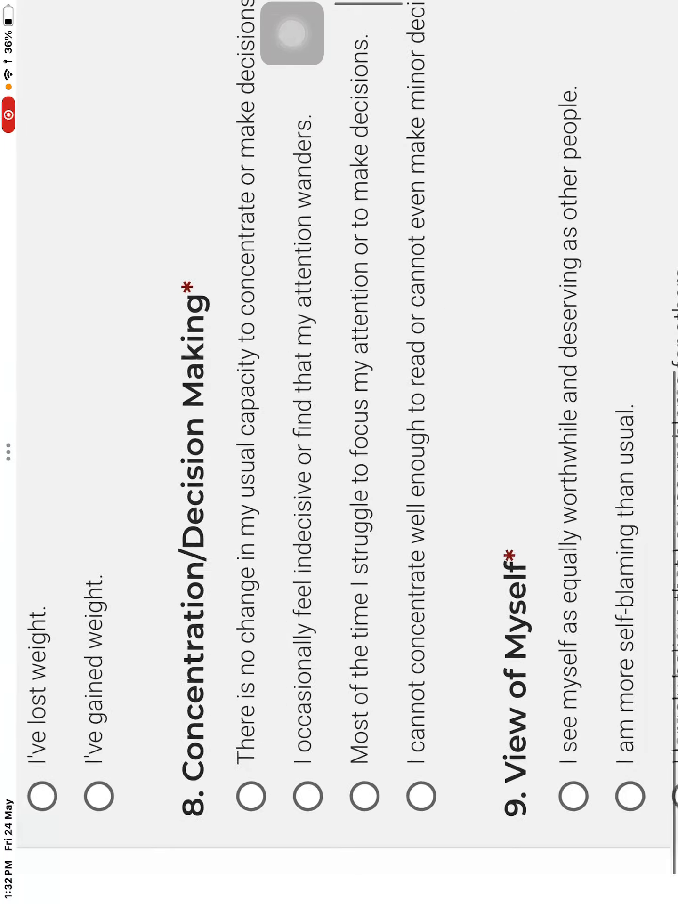